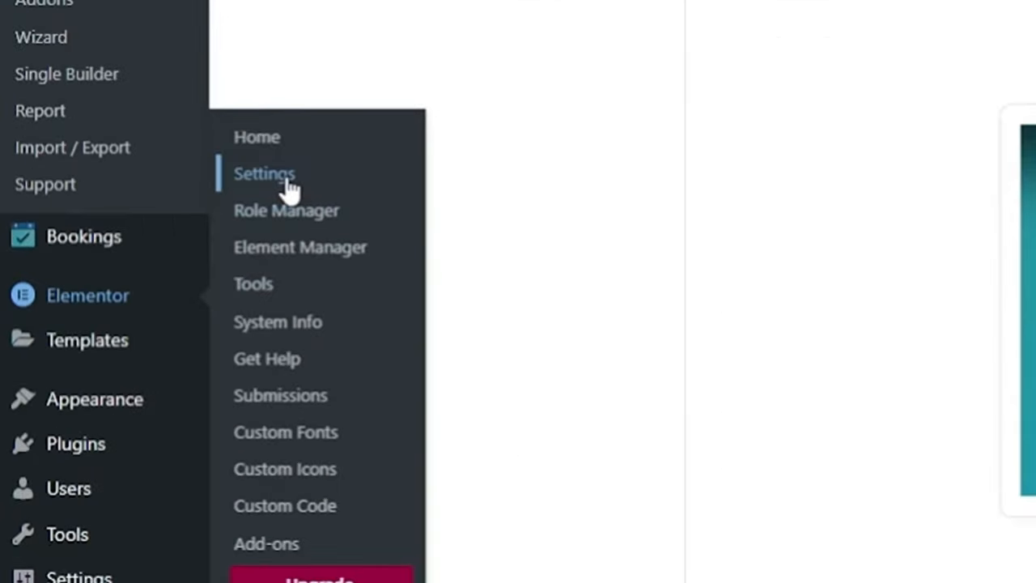
Step: Enable Elementor editing for the Events Single Builder post type in General settings
{"action": "left_click", "coordinate": [265, 173]}
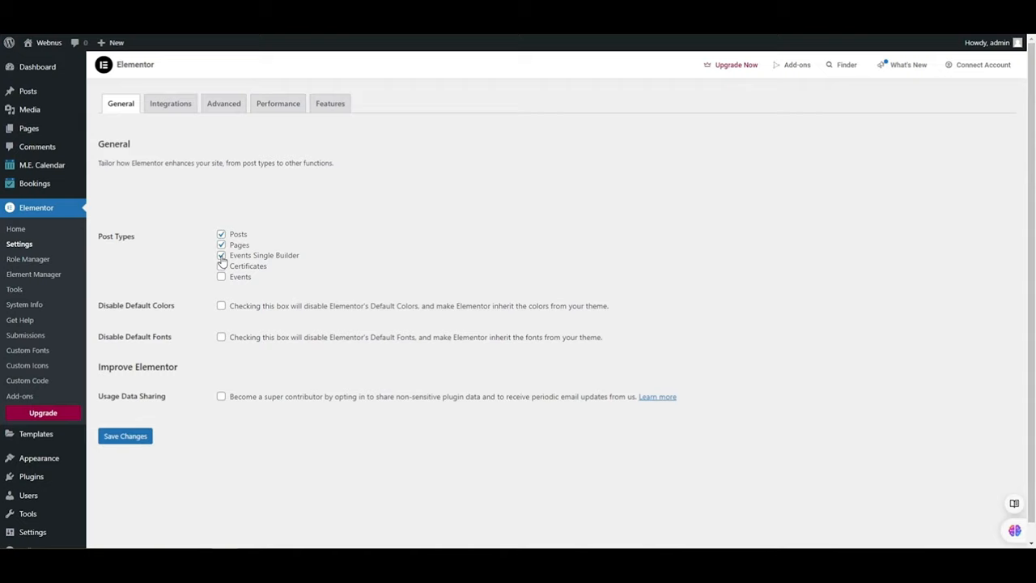
{"action": "left_click", "coordinate": [221, 256]}
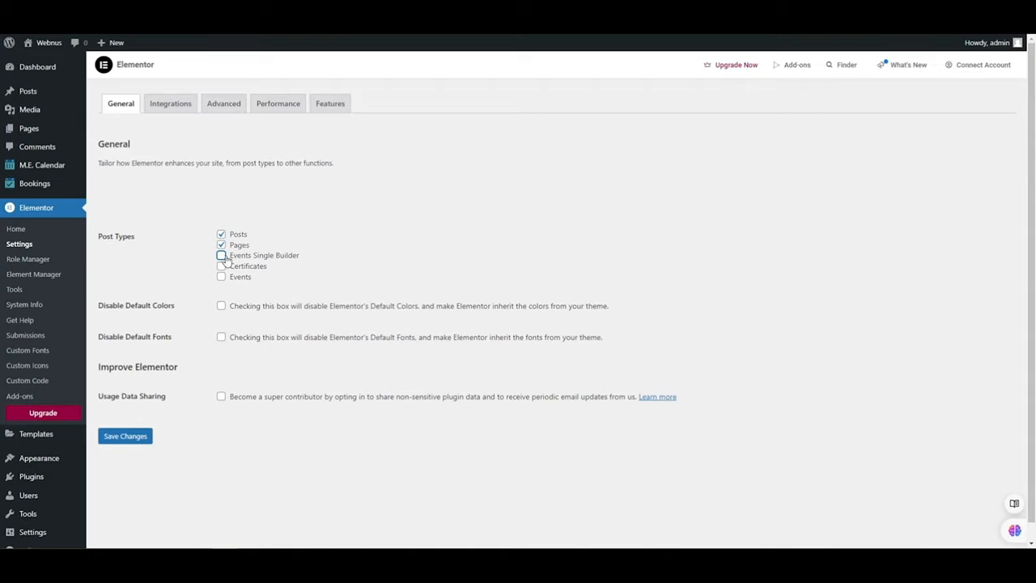
{"action": "left_click", "coordinate": [220, 256]}
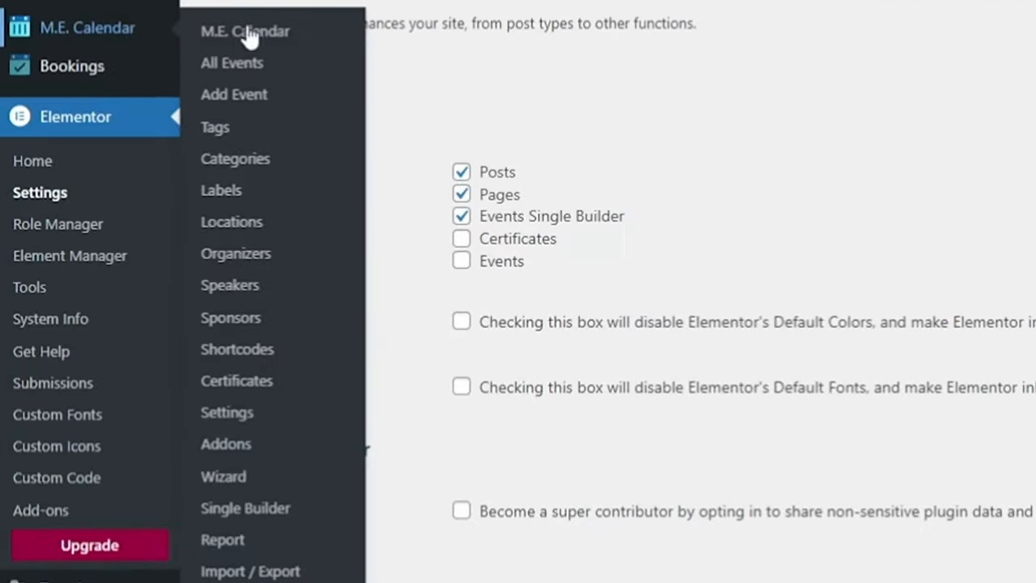
{"action": "mouse_move", "coordinate": [246, 509]}
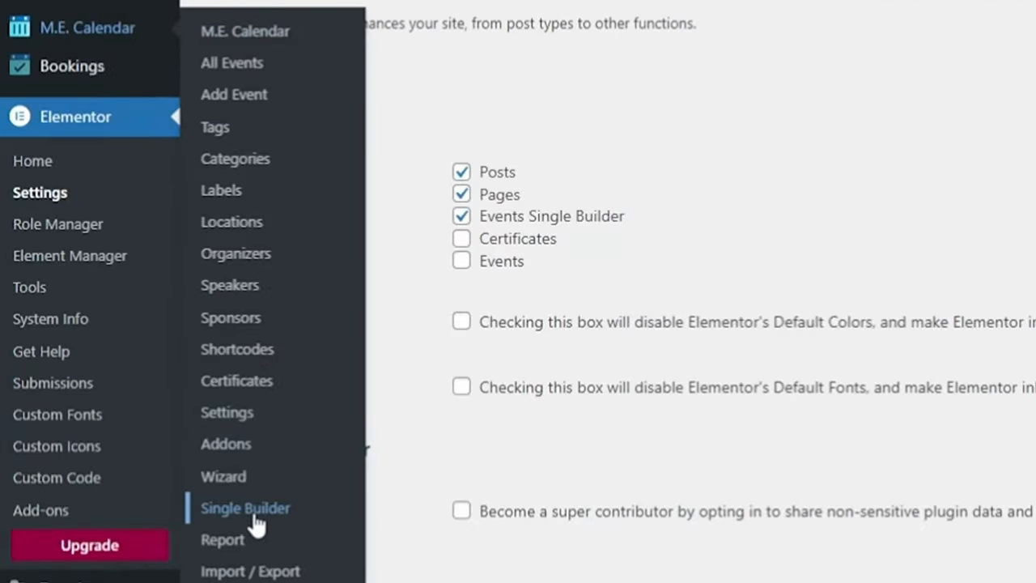
Step: Create a new Single Builder design titled 'single page' and edit it with Elementor
{"action": "left_click", "coordinate": [246, 509]}
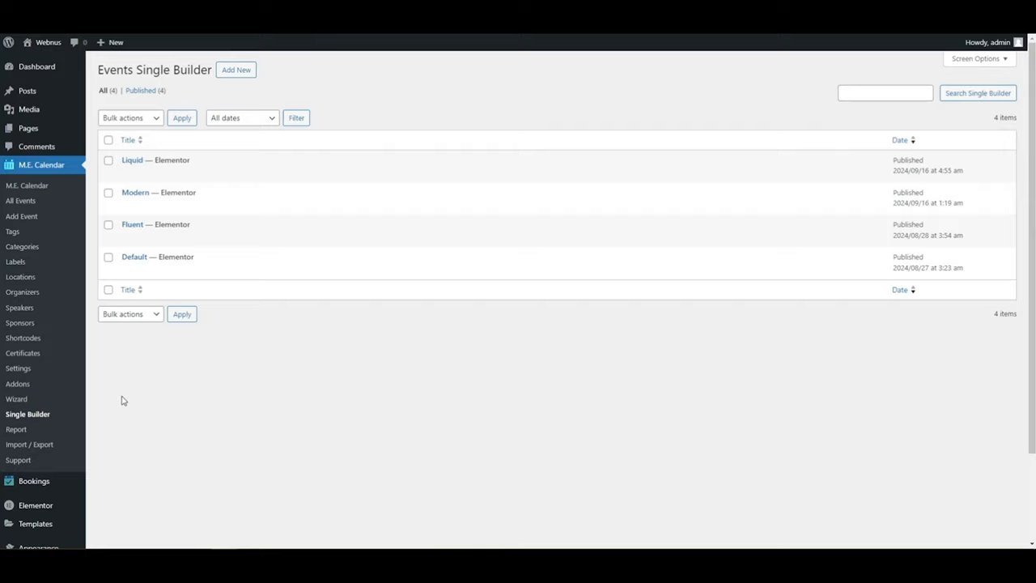
{"action": "mouse_move", "coordinate": [156, 224]}
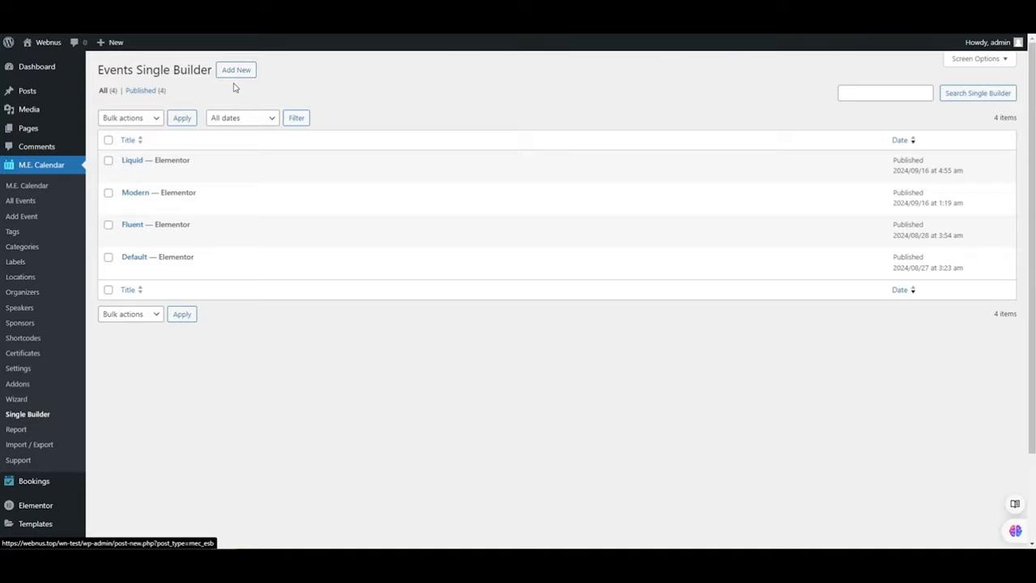
{"action": "mouse_move", "coordinate": [237, 69]}
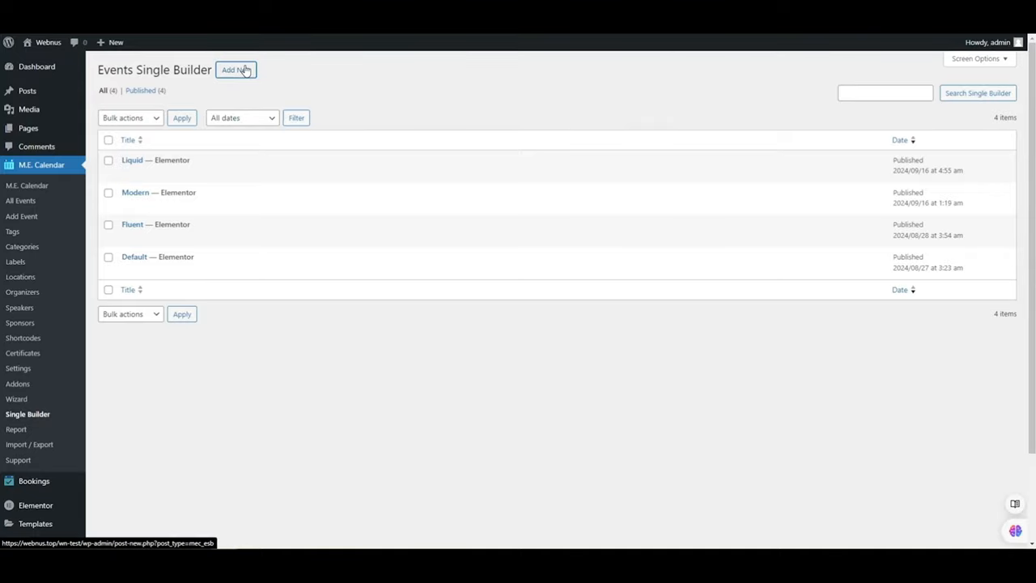
{"action": "left_click", "coordinate": [233, 70]}
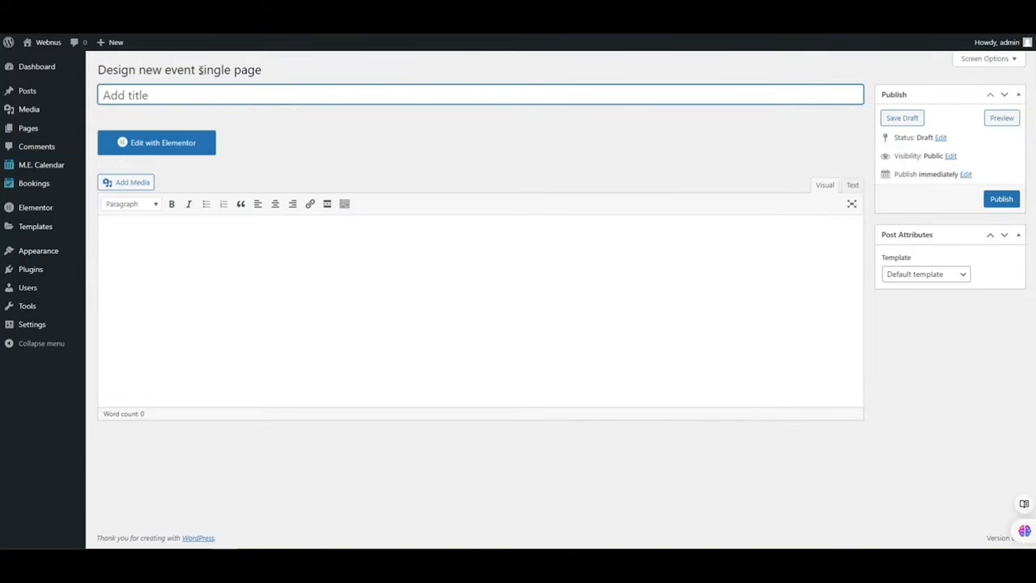
{"action": "type", "text": "single page"}
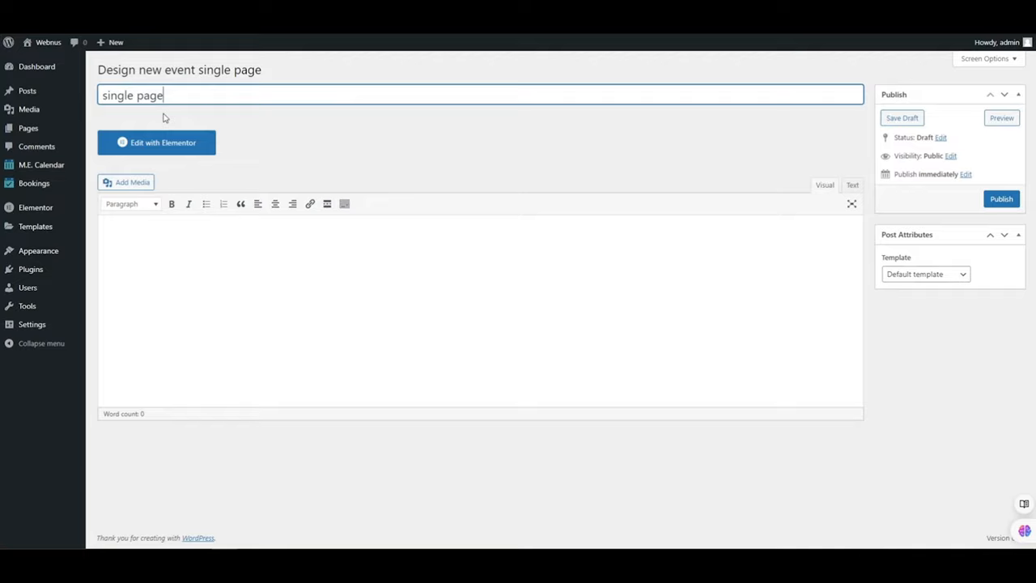
{"action": "left_click", "coordinate": [156, 142]}
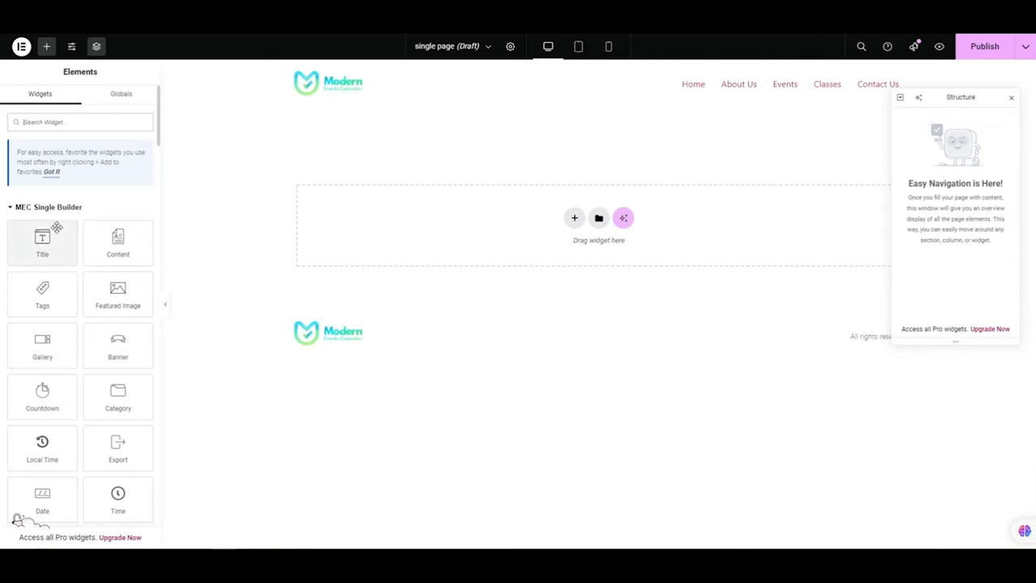
Step: Add a two-column section and place the MEC Title widget 'Practical Drawing Class' in the right column
{"action": "scroll", "scroll_direction": "down", "scroll_amount": 3}
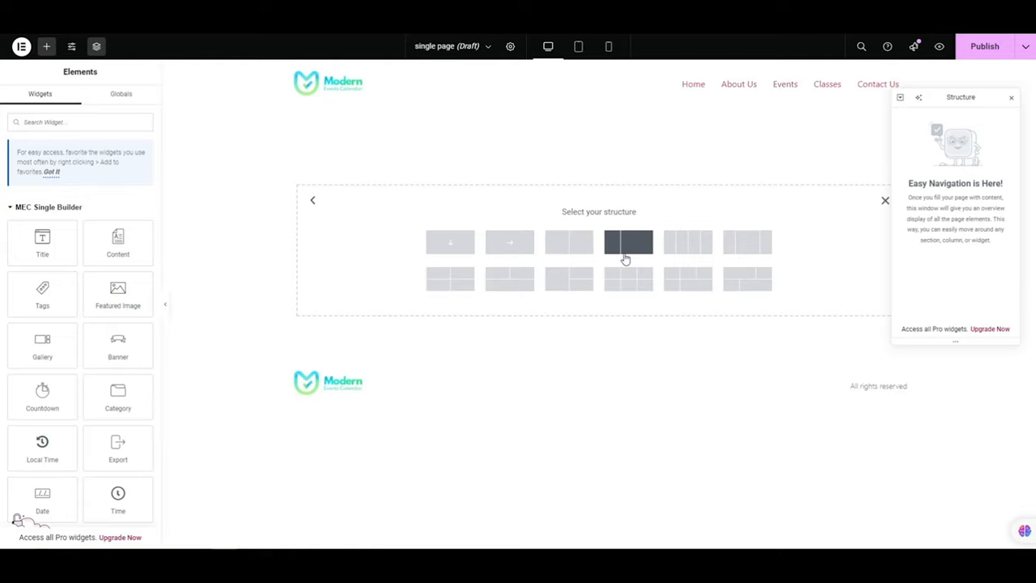
{"action": "left_click", "coordinate": [629, 243]}
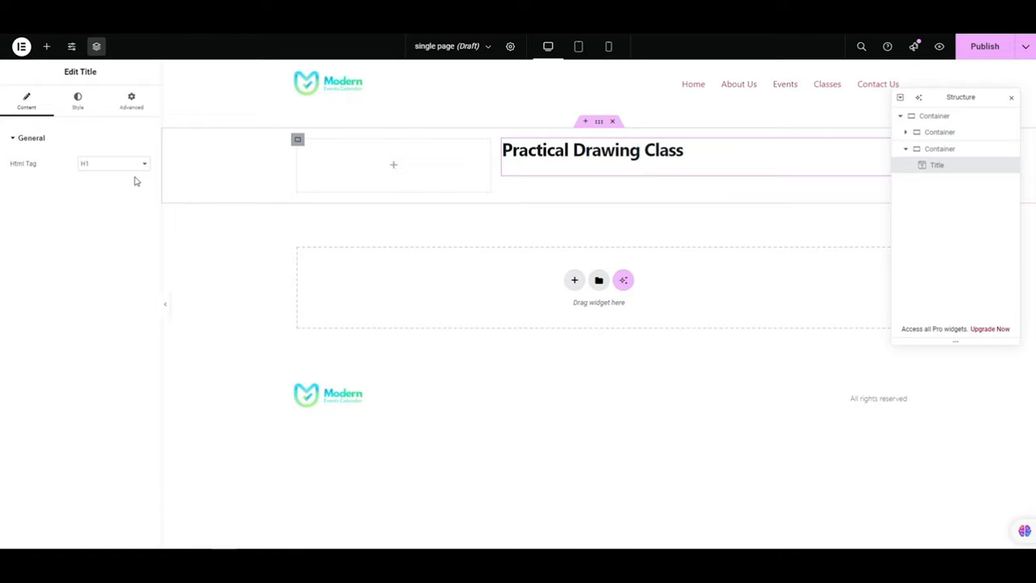
{"action": "left_click", "coordinate": [112, 164]}
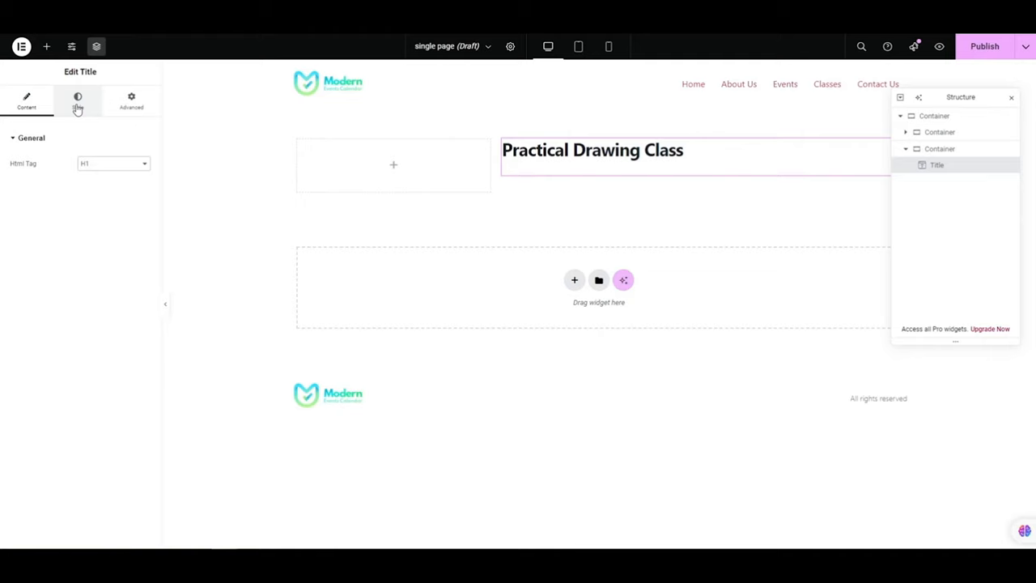
Step: Style the title with a Times New Roman serif font and a dark navy blue colour
{"action": "left_click", "coordinate": [78, 99]}
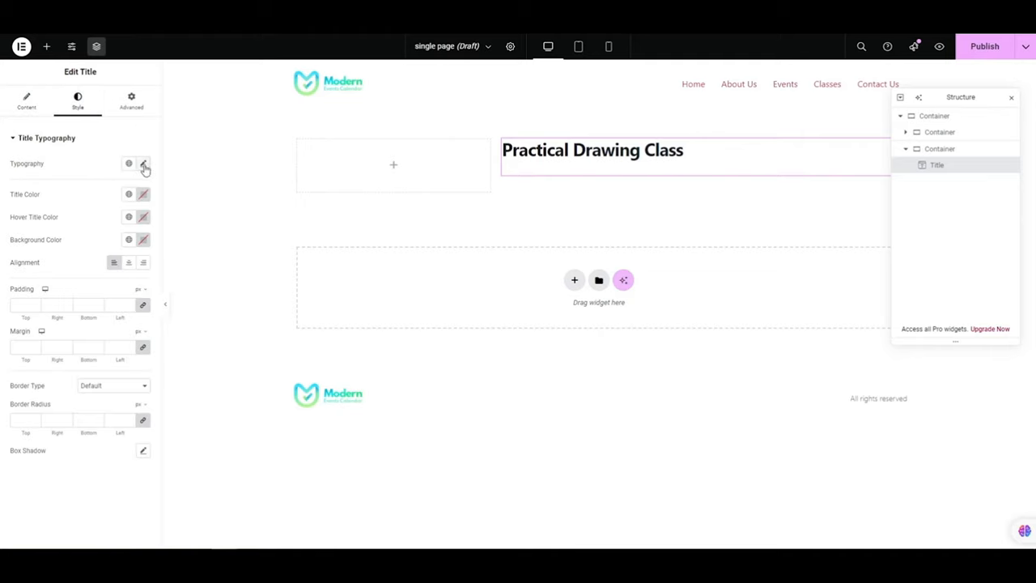
{"action": "left_click", "coordinate": [143, 162]}
{"action": "type", "text": "40"}
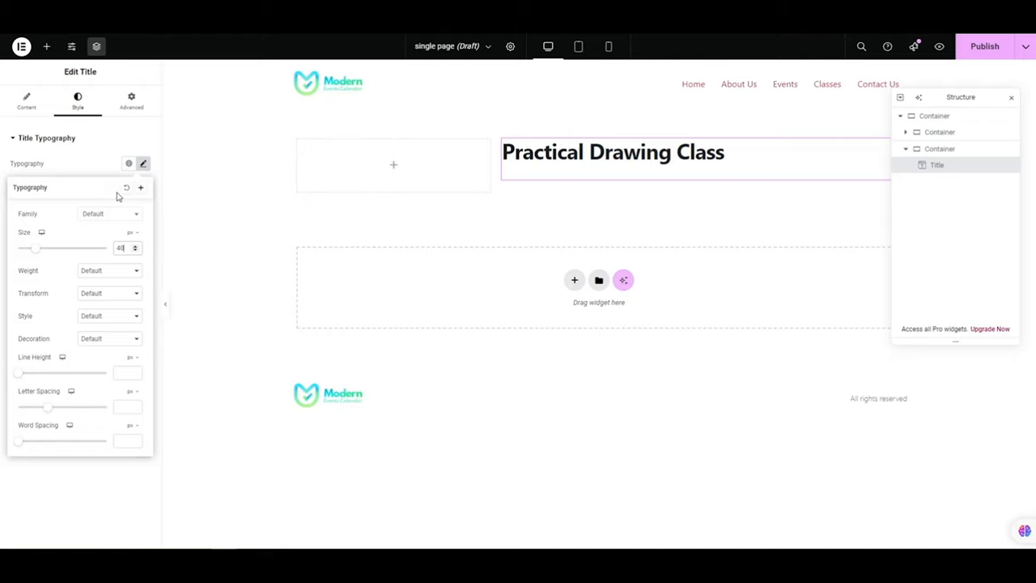
{"action": "left_click", "coordinate": [110, 214]}
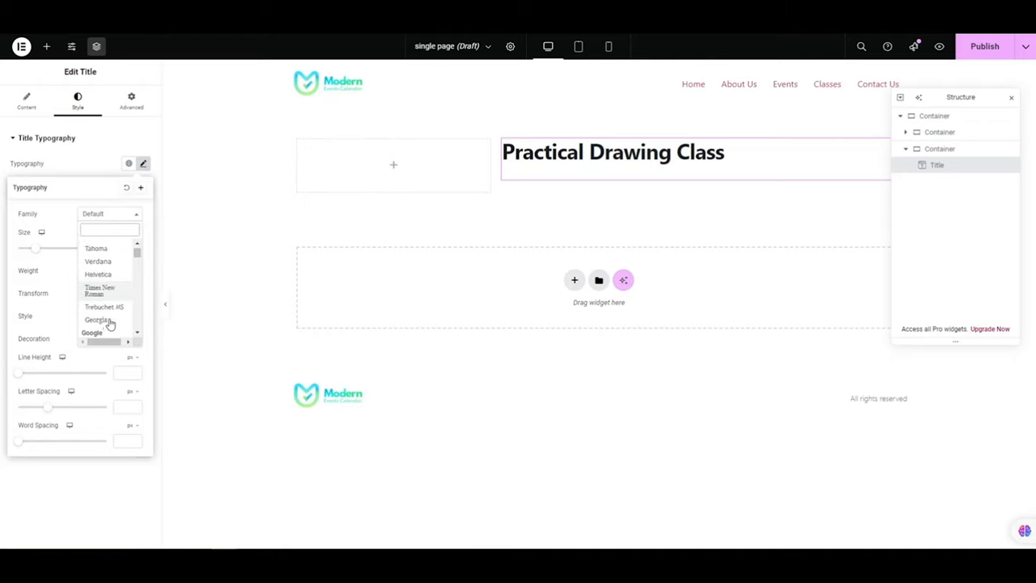
{"action": "left_click", "coordinate": [100, 290]}
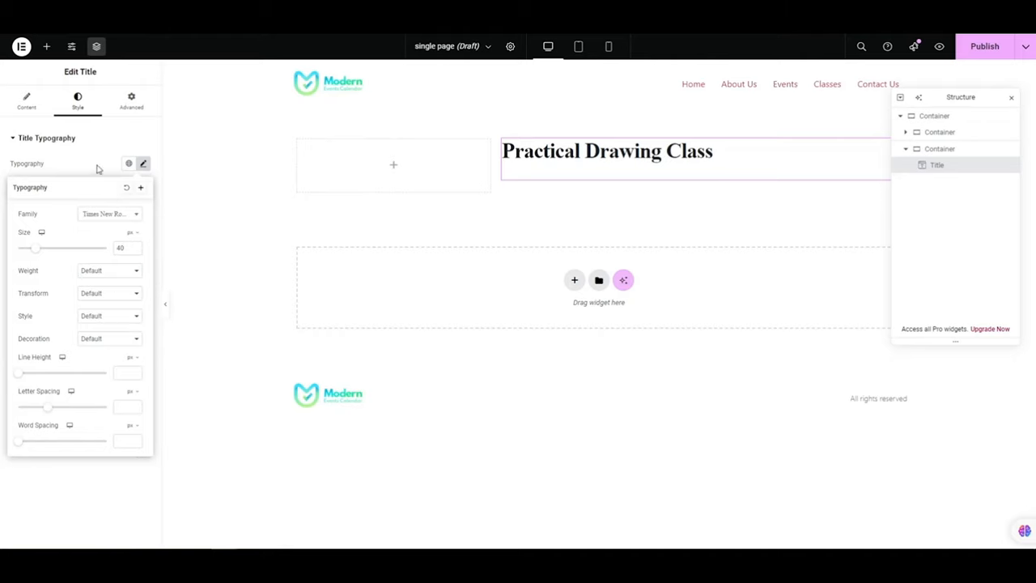
{"action": "left_click", "coordinate": [142, 162]}
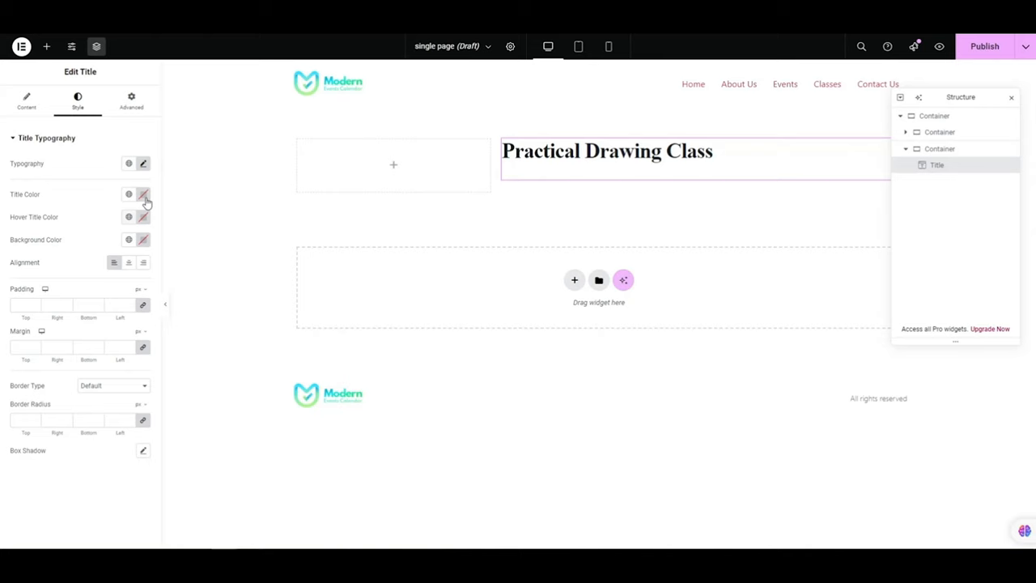
{"action": "left_click", "coordinate": [142, 194]}
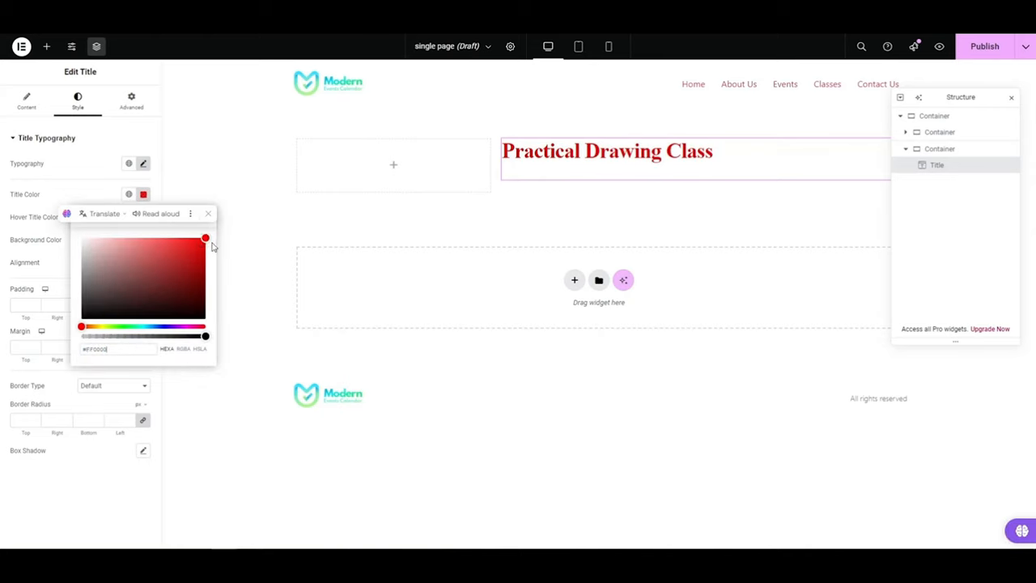
{"action": "left_click_drag", "start_coordinate": [204, 239], "coordinate": [142, 317]}
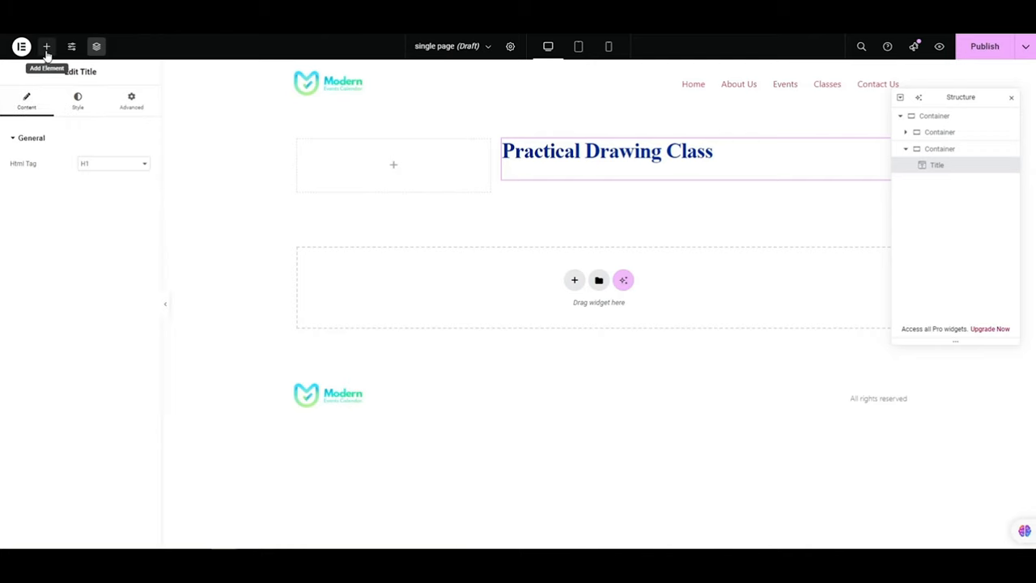
Step: Add the event Content description below the title with its style settings shown
{"action": "left_click", "coordinate": [46, 45]}
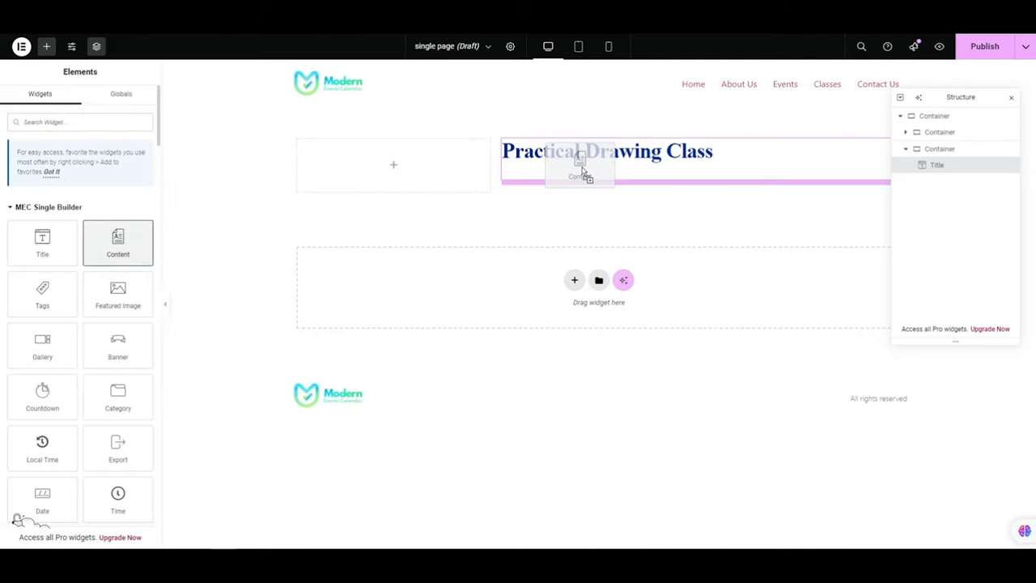
{"action": "left_click", "coordinate": [580, 165]}
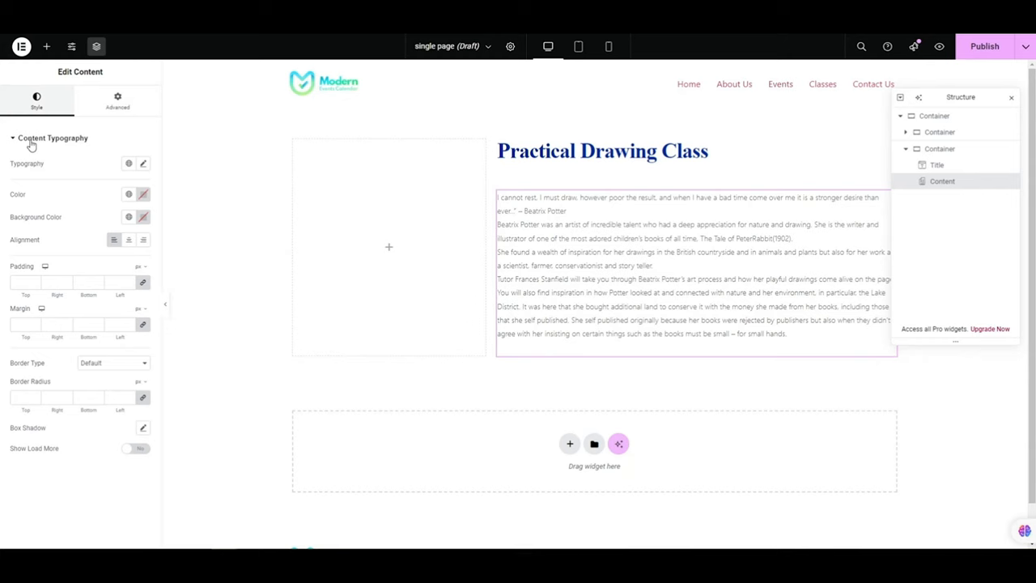
{"action": "mouse_move", "coordinate": [154, 182]}
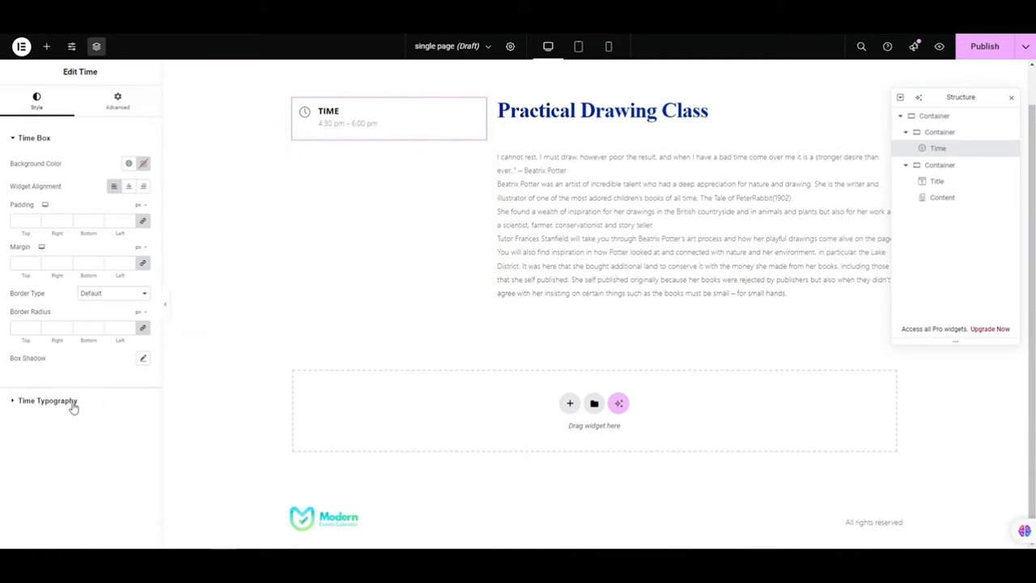
{"action": "left_click", "coordinate": [47, 400]}
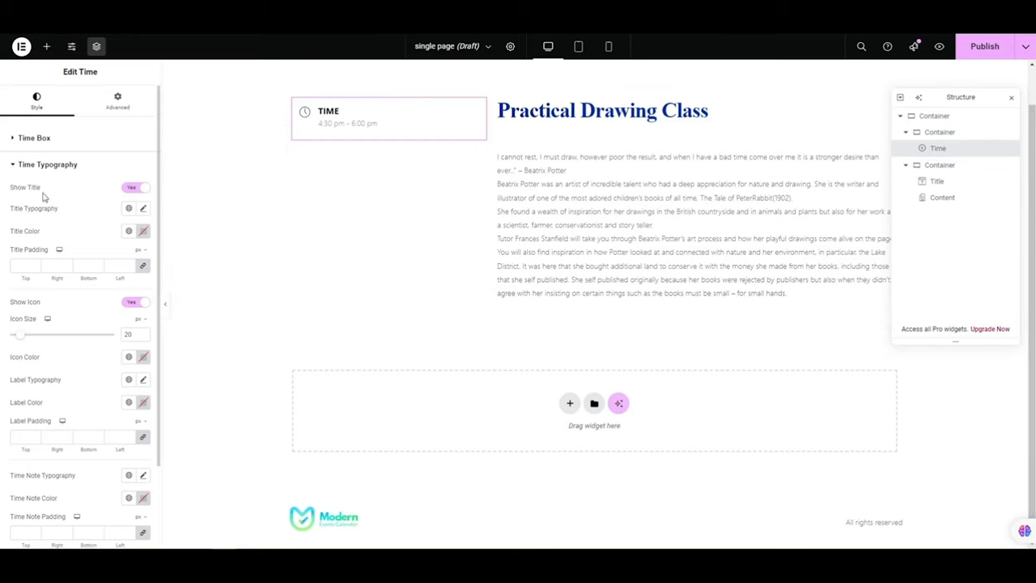
{"action": "scroll", "scroll_direction": "down", "scroll_amount": 3}
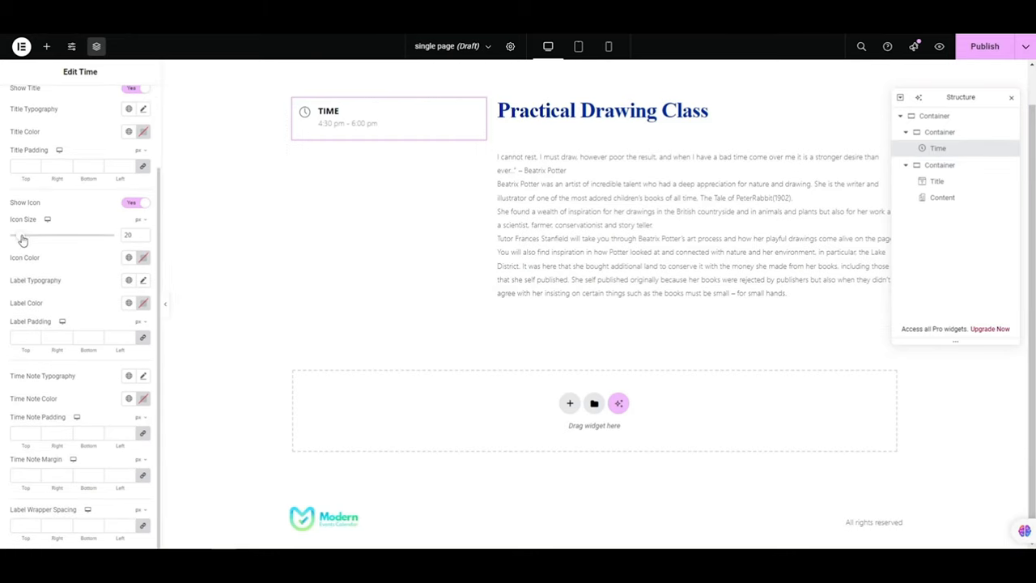
{"action": "left_click_drag", "start_coordinate": [15, 235], "coordinate": [32, 235]}
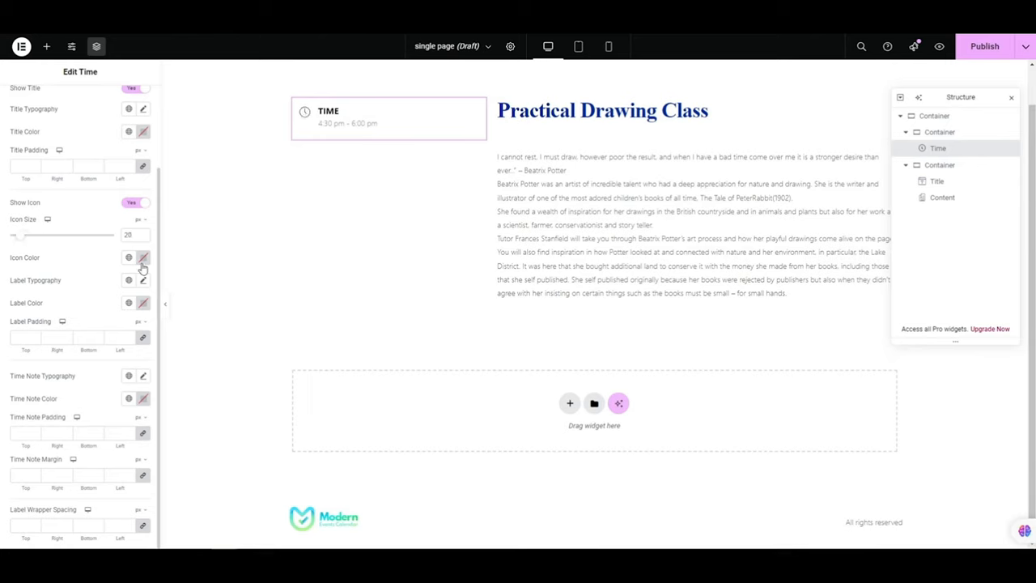
{"action": "left_click", "coordinate": [142, 258]}
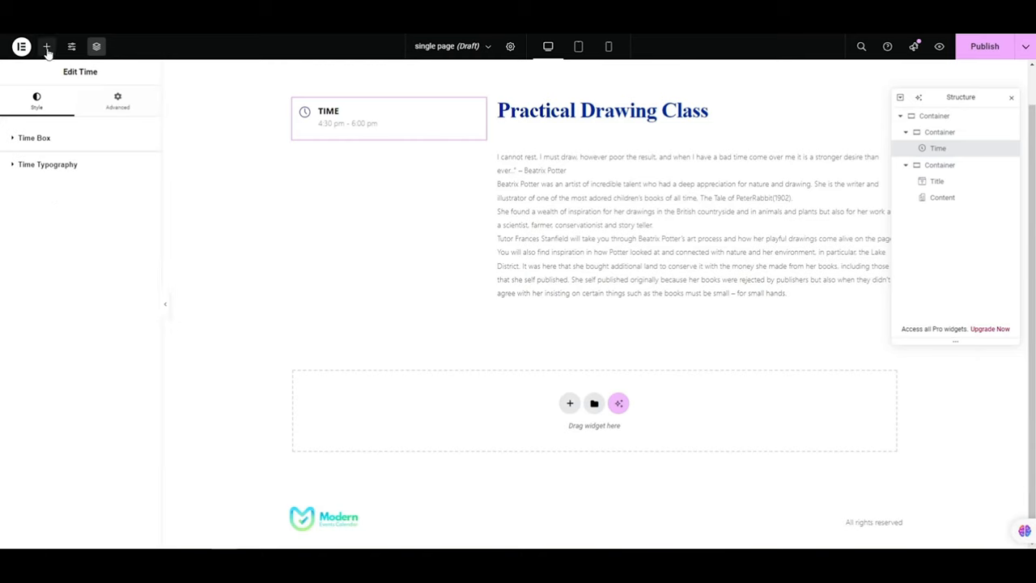
Step: Add the Cost box ($45.00) below the Time box and give it a light grey background
{"action": "left_click", "coordinate": [45, 45]}
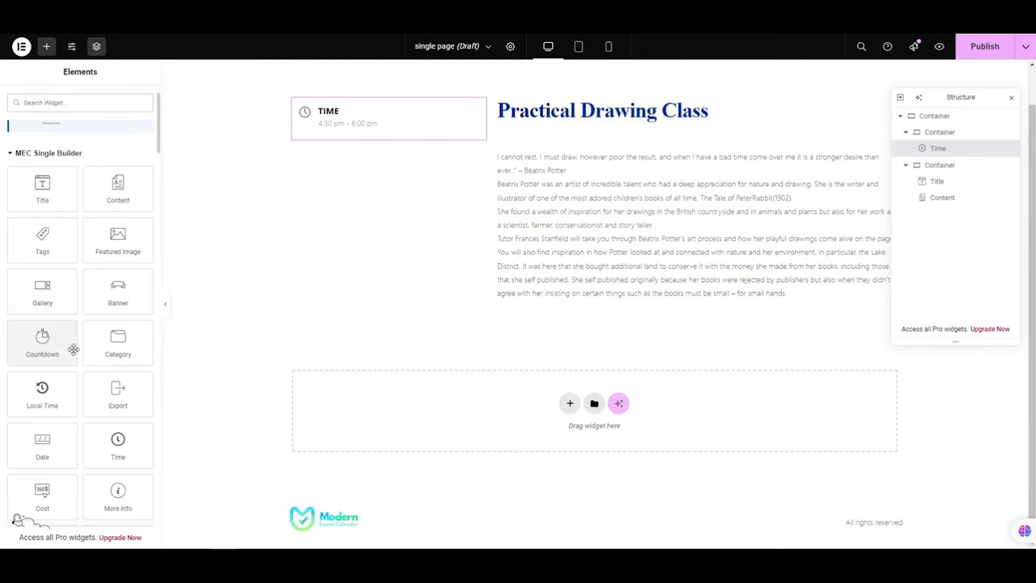
{"action": "scroll", "scroll_direction": "down", "scroll_amount": 3}
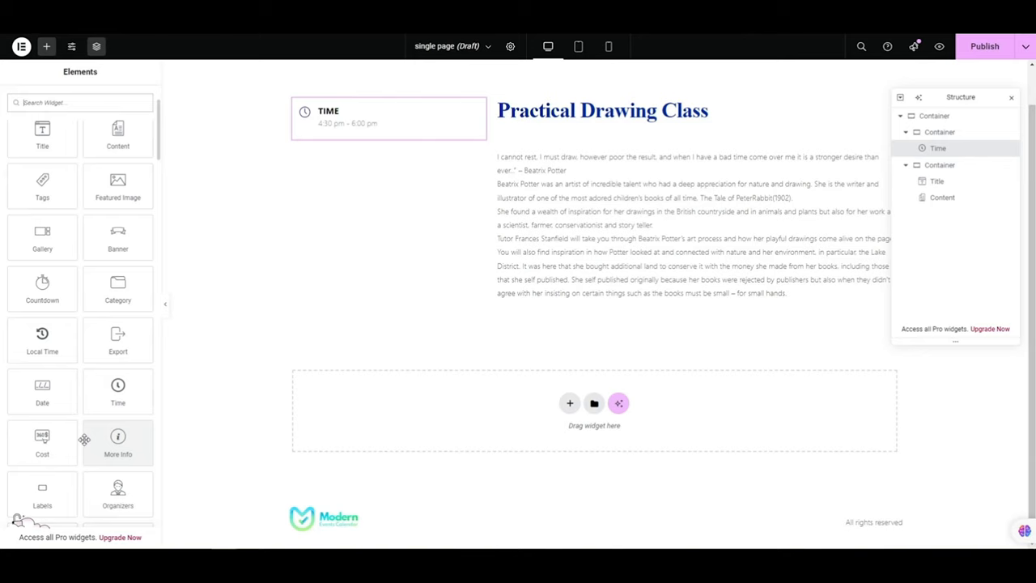
{"action": "left_click_drag", "start_coordinate": [42, 437], "coordinate": [389, 170]}
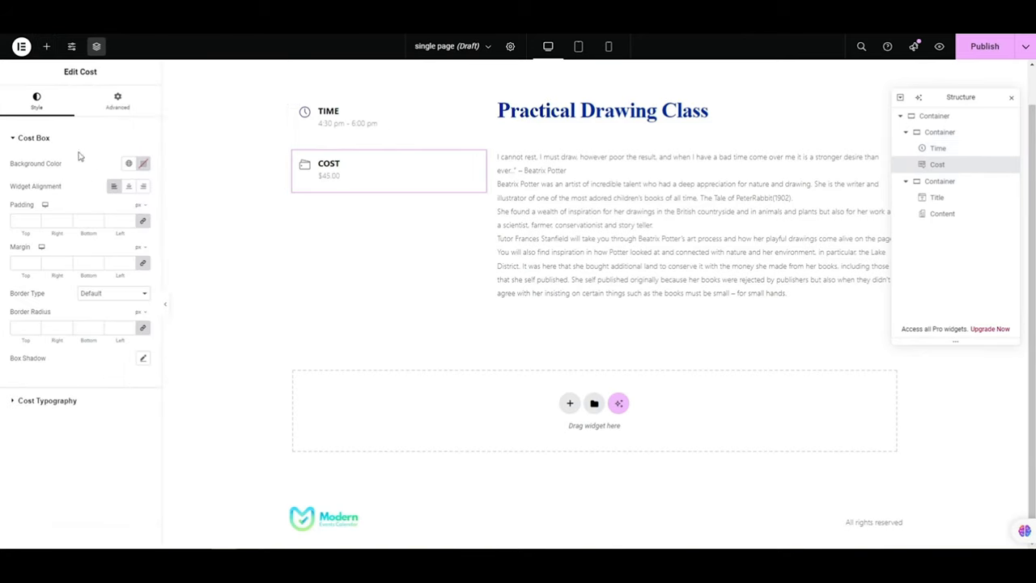
{"action": "left_click", "coordinate": [47, 165]}
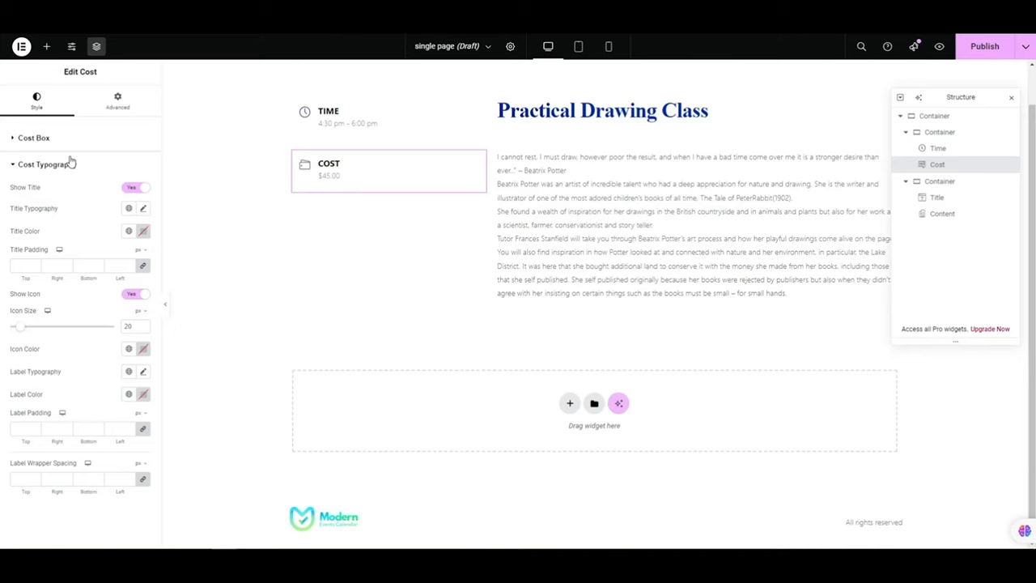
{"action": "mouse_move", "coordinate": [107, 331]}
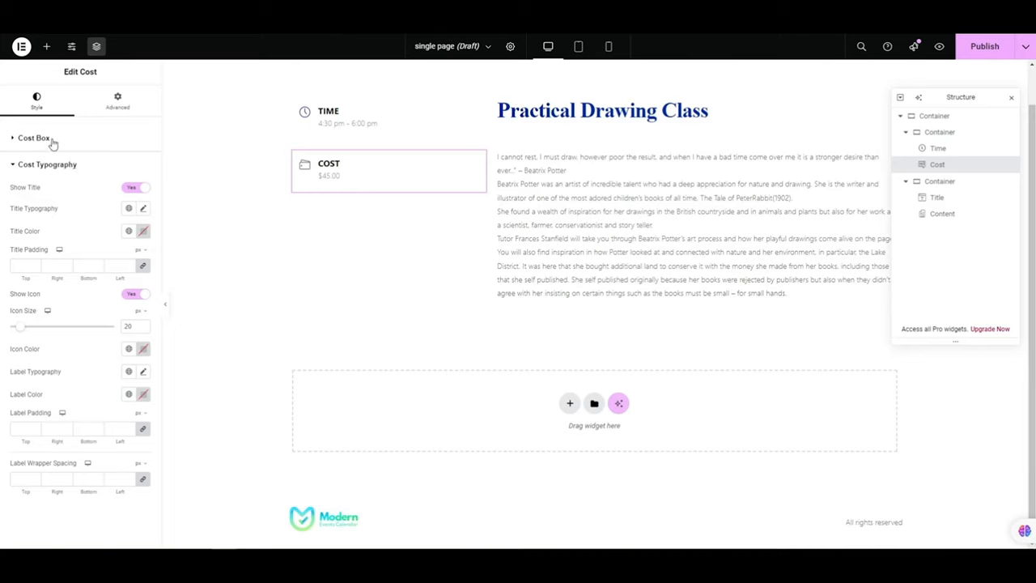
{"action": "left_click", "coordinate": [34, 138]}
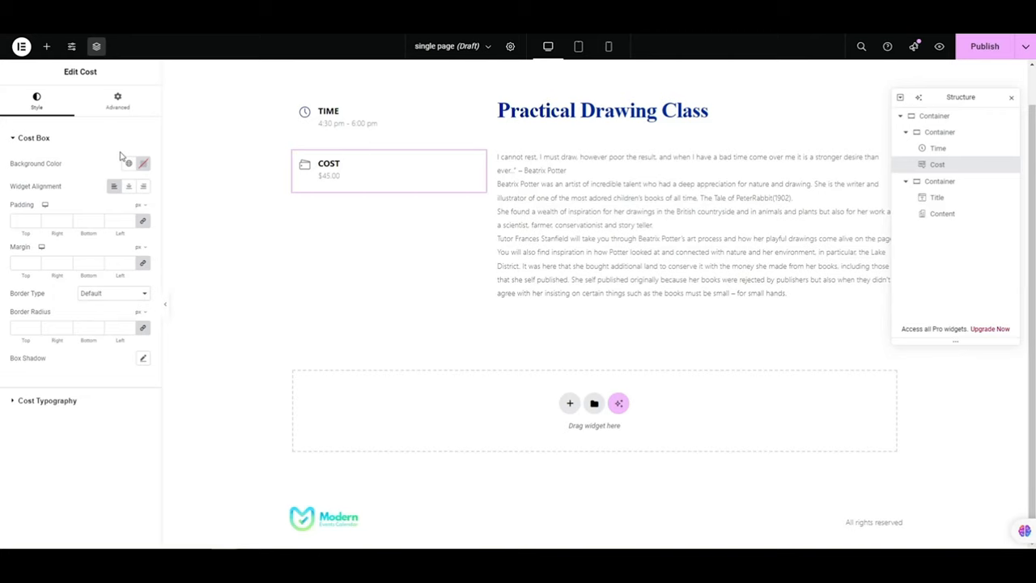
{"action": "left_click", "coordinate": [143, 162]}
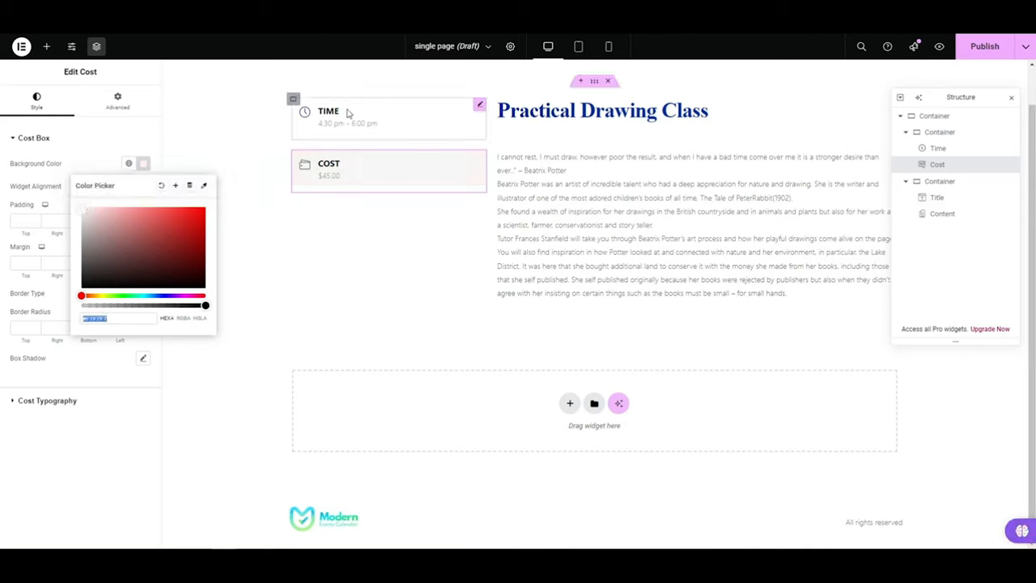
Step: Give the Time box the same light grey background as the Cost box
{"action": "left_click", "coordinate": [388, 116]}
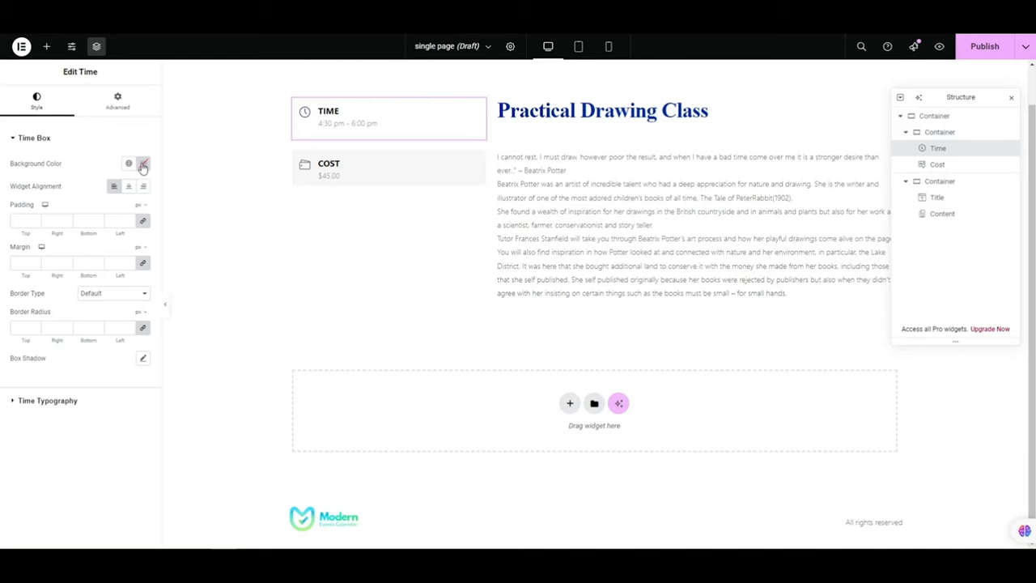
{"action": "left_click", "coordinate": [142, 162]}
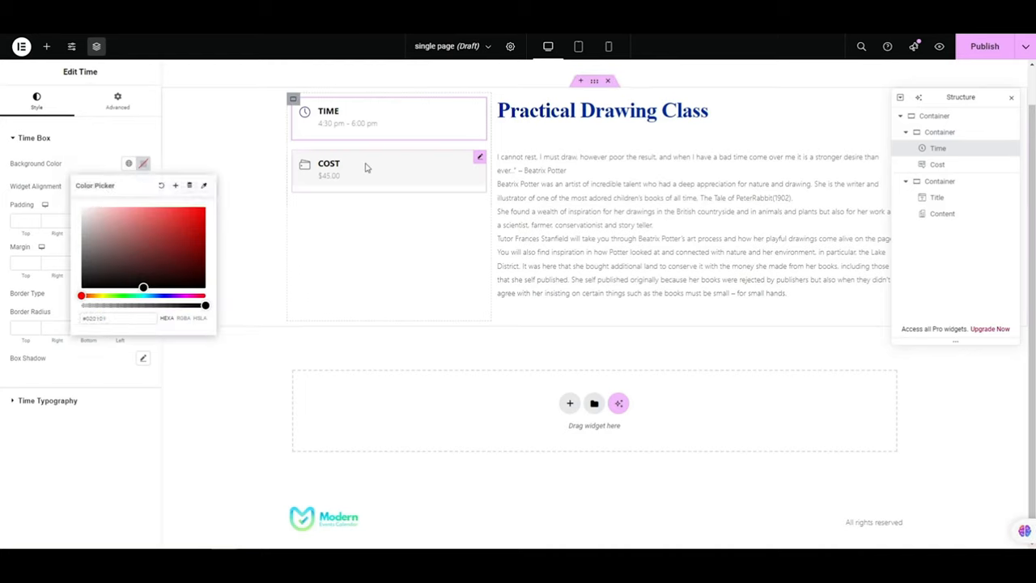
{"action": "left_click", "coordinate": [142, 164]}
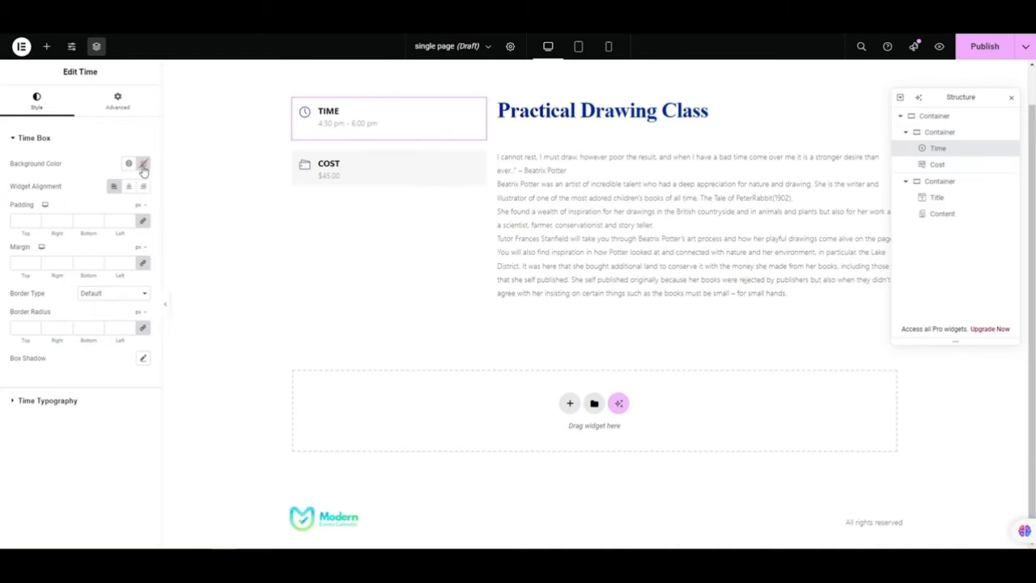
{"action": "left_click", "coordinate": [143, 164]}
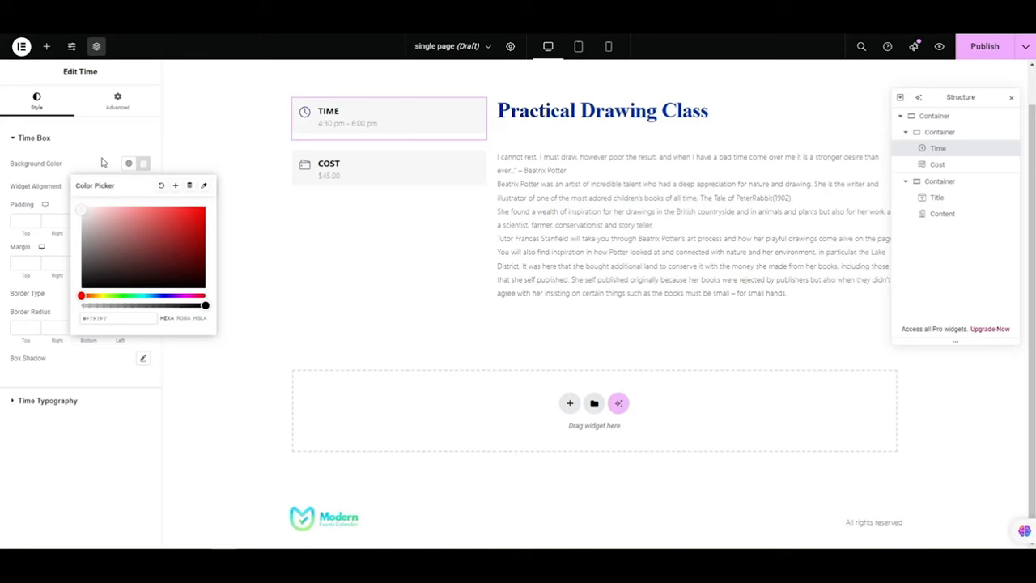
{"action": "left_click", "coordinate": [942, 214]}
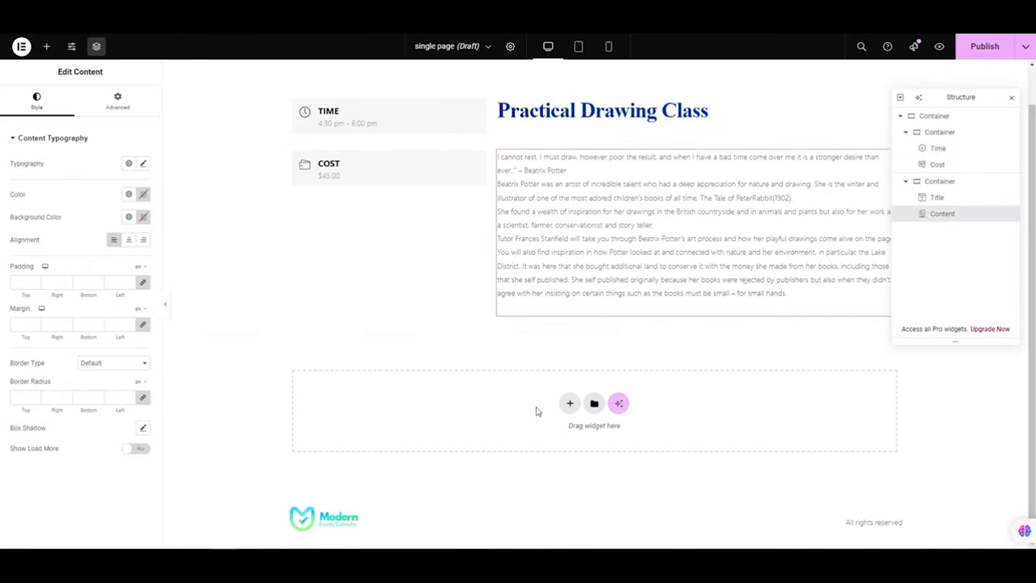
{"action": "left_click", "coordinate": [46, 46]}
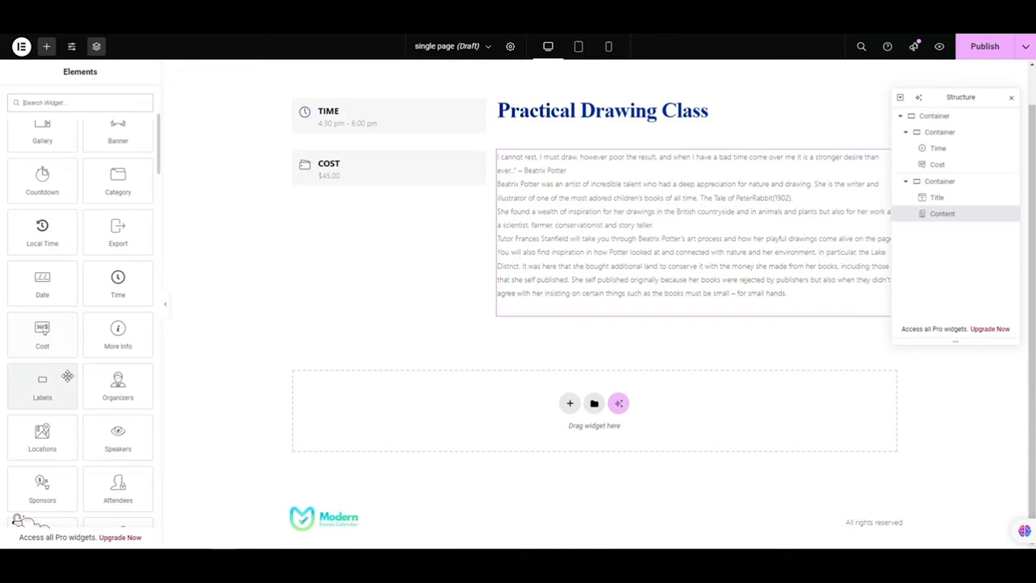
Step: Place a Register Button widget with a cyan REGISTER button below the Cost box
{"action": "scroll", "scroll_direction": "down", "scroll_amount": 3}
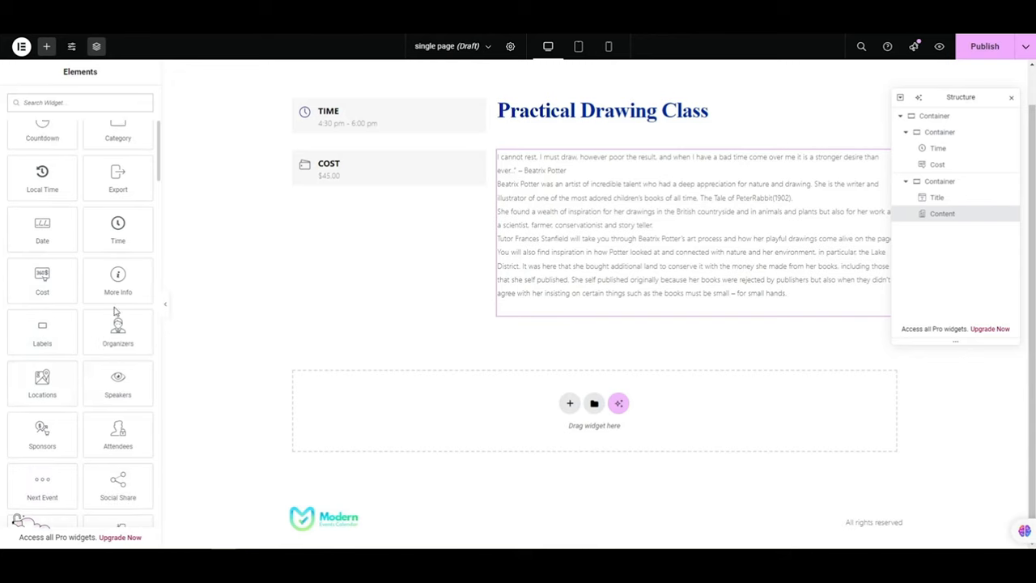
{"action": "scroll", "scroll_direction": "down", "scroll_amount": 3}
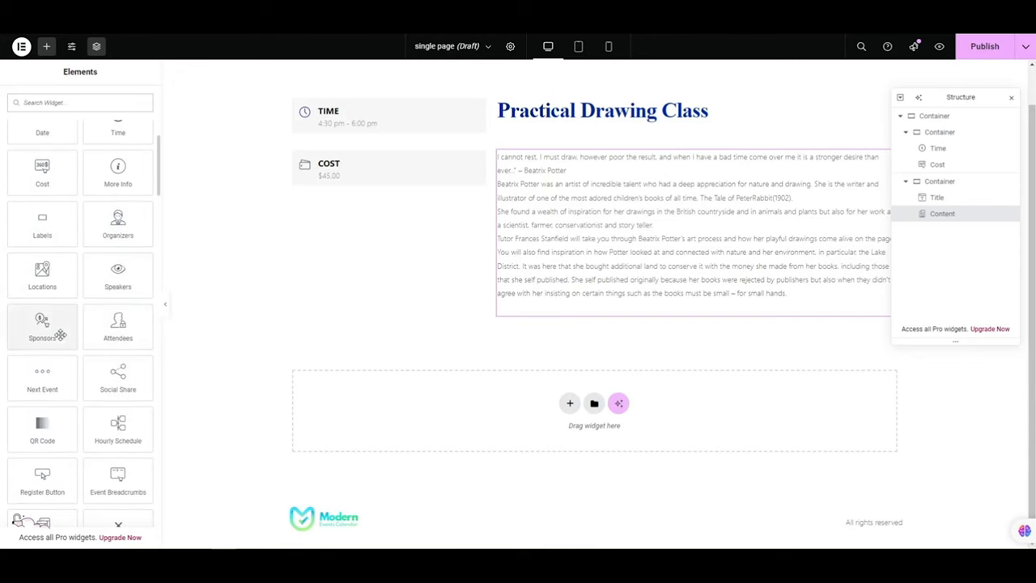
{"action": "scroll", "scroll_direction": "down", "scroll_amount": 3}
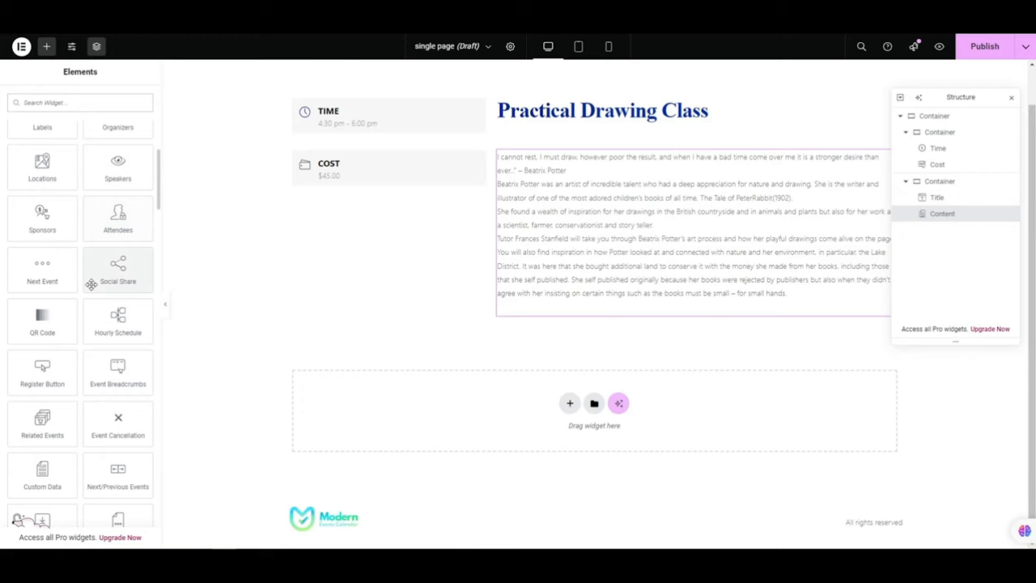
{"action": "scroll", "scroll_direction": "down", "scroll_amount": 3}
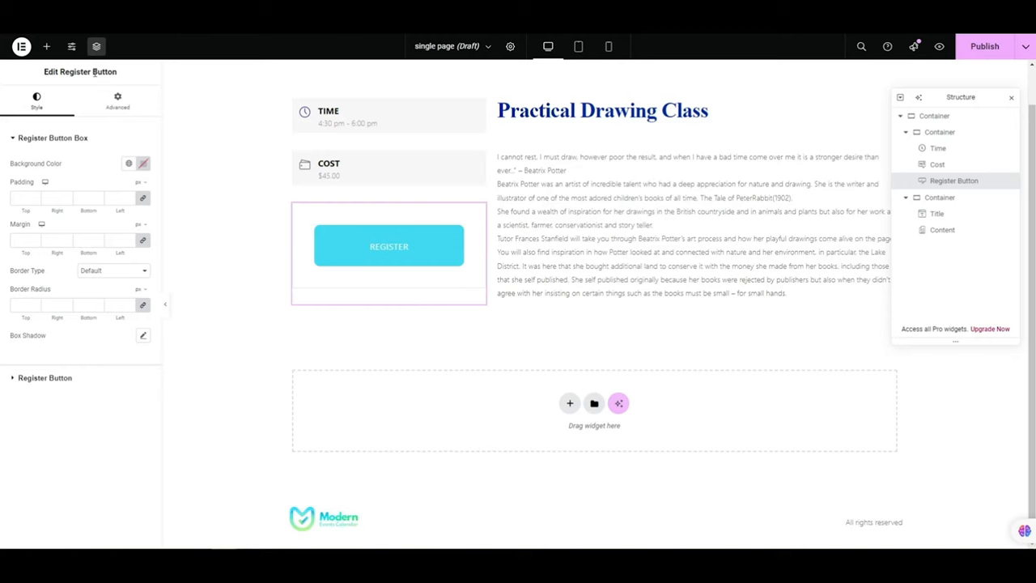
{"action": "left_click", "coordinate": [45, 45]}
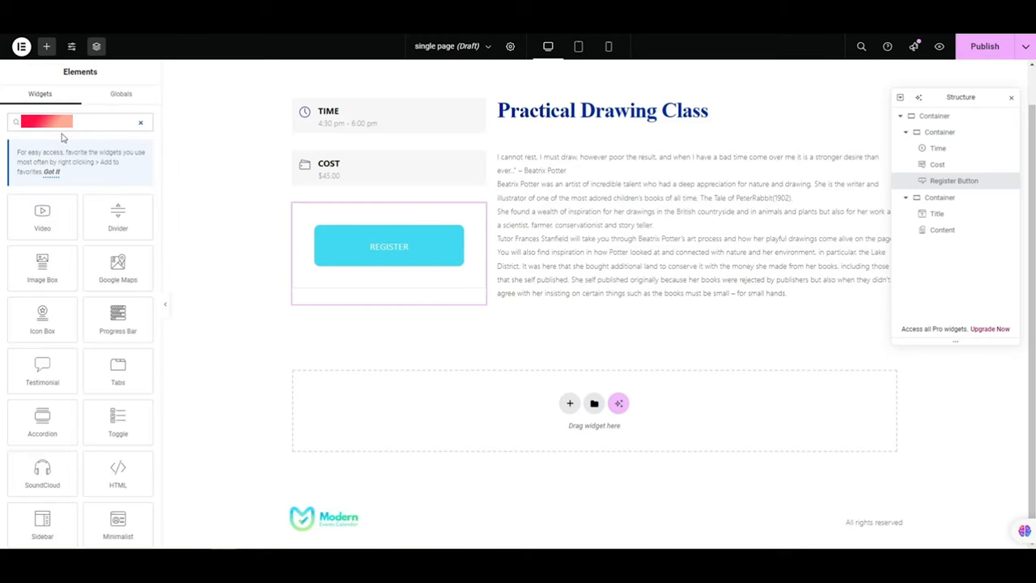
Step: Add the Booking Module (VIP $65, Eco $45) below the description, leaving ticket price labels hidden
{"action": "type", "text": "boo"}
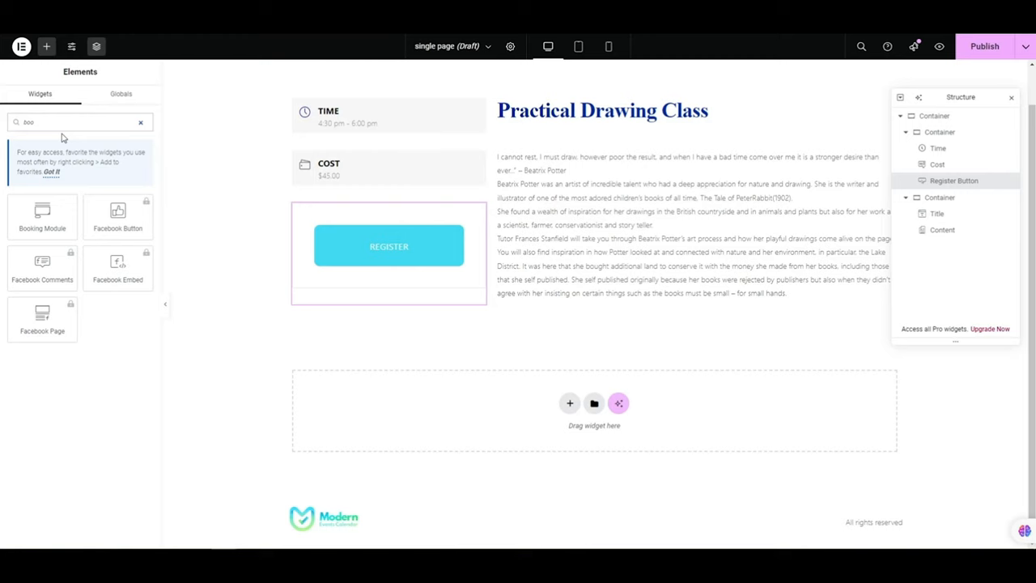
{"action": "left_click_drag", "start_coordinate": [42, 211], "coordinate": [642, 306]}
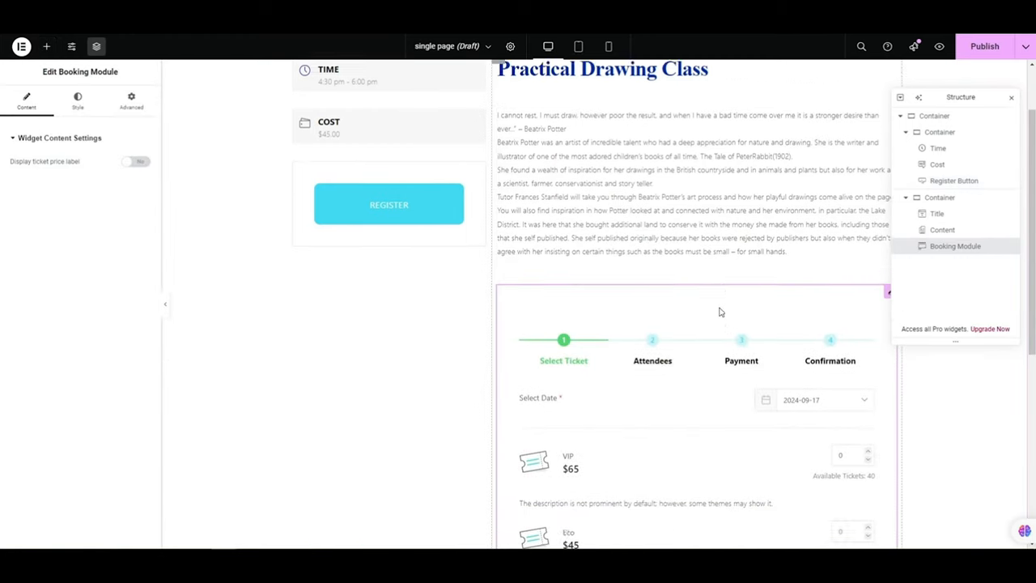
{"action": "scroll", "scroll_direction": "down", "scroll_amount": 3}
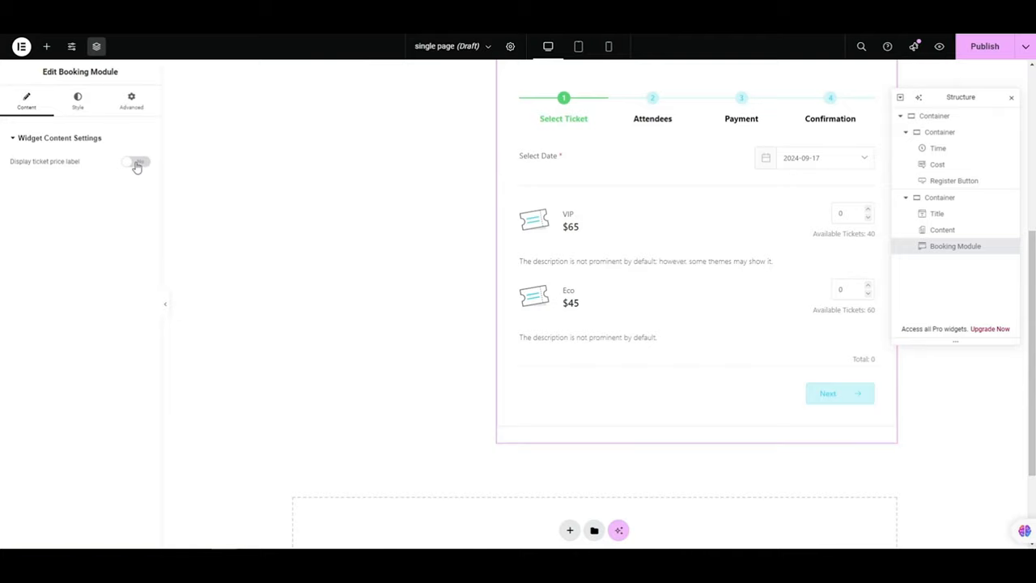
{"action": "left_click", "coordinate": [136, 162]}
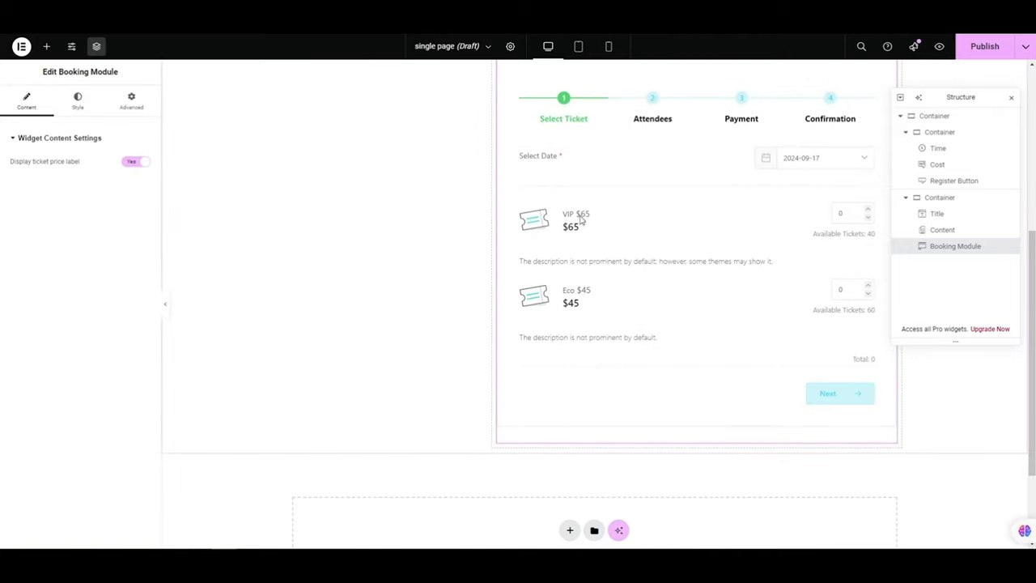
{"action": "left_click", "coordinate": [136, 162]}
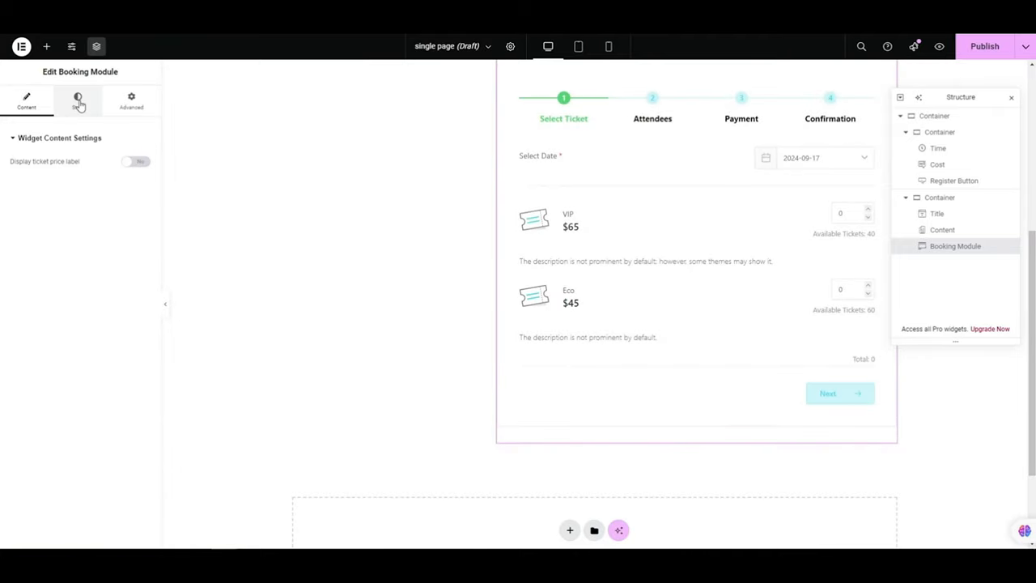
Step: Review the Booking Module's Style sections
{"action": "left_click", "coordinate": [78, 100]}
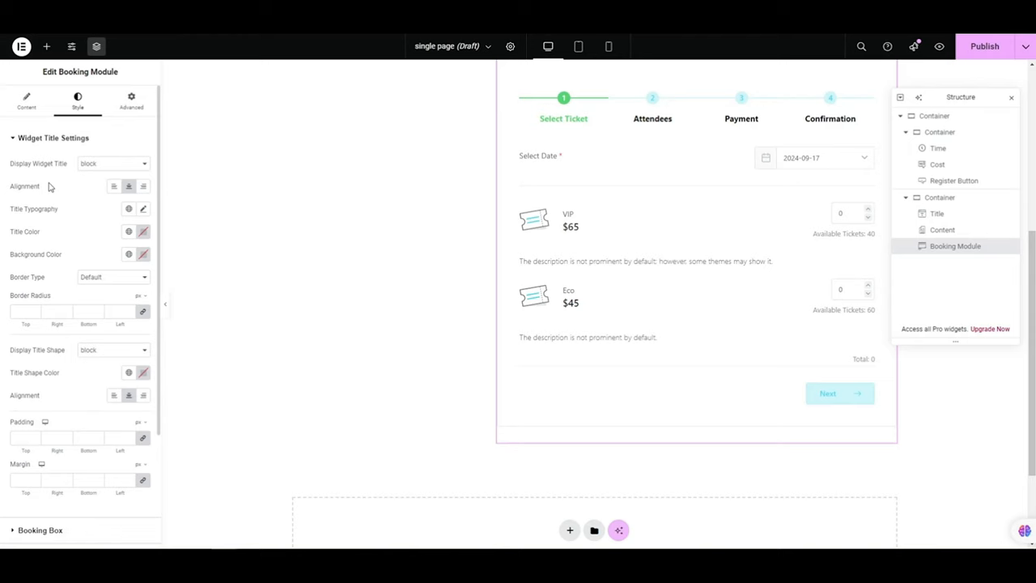
{"action": "scroll", "scroll_direction": "down", "scroll_amount": 3}
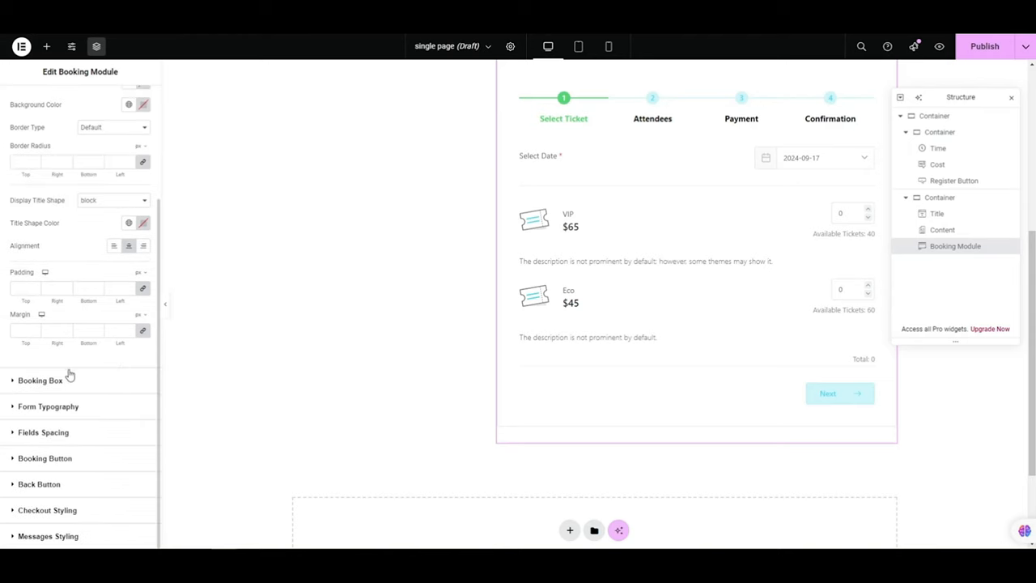
{"action": "scroll", "scroll_direction": "down", "scroll_amount": 3}
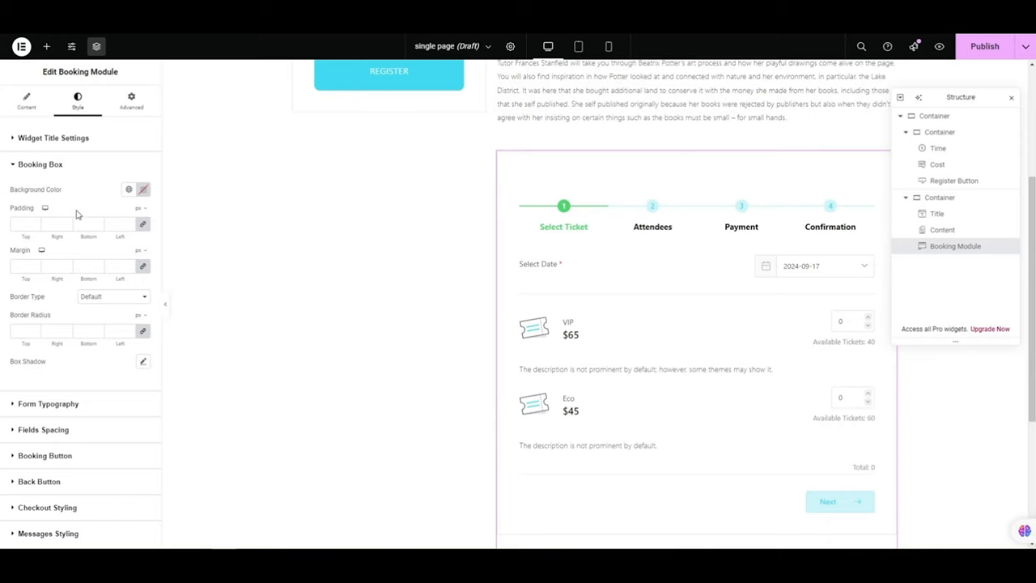
{"action": "mouse_move", "coordinate": [58, 351]}
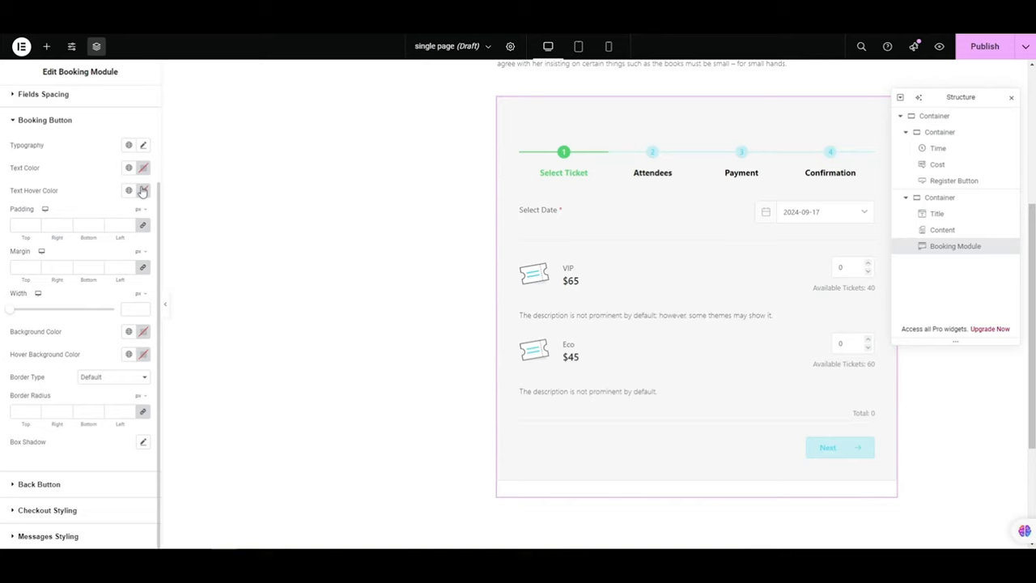
{"action": "left_click", "coordinate": [142, 330]}
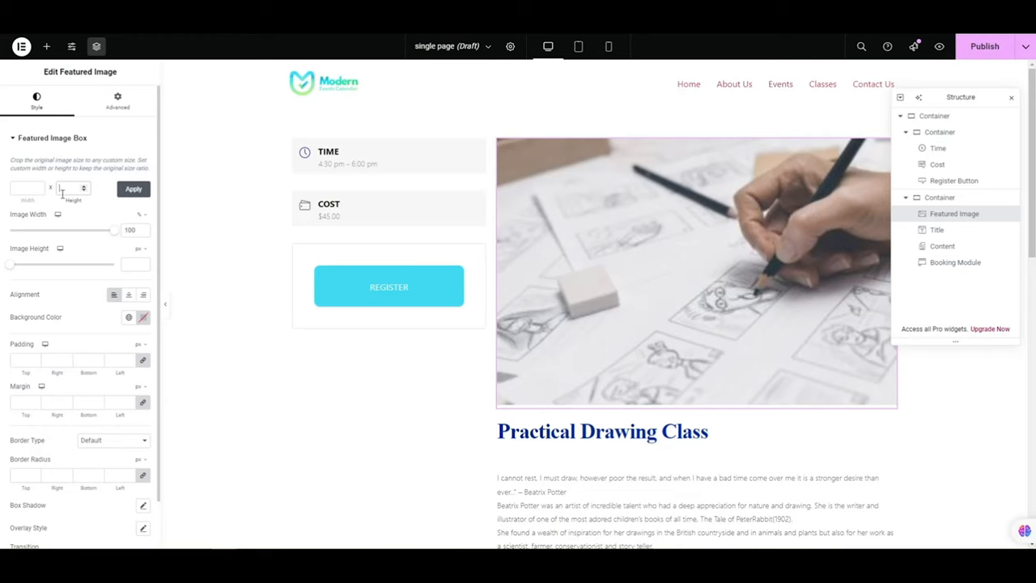
Step: Size the featured image 1000×1000 with border radius 10 and publish the template
{"action": "left_click", "coordinate": [133, 188]}
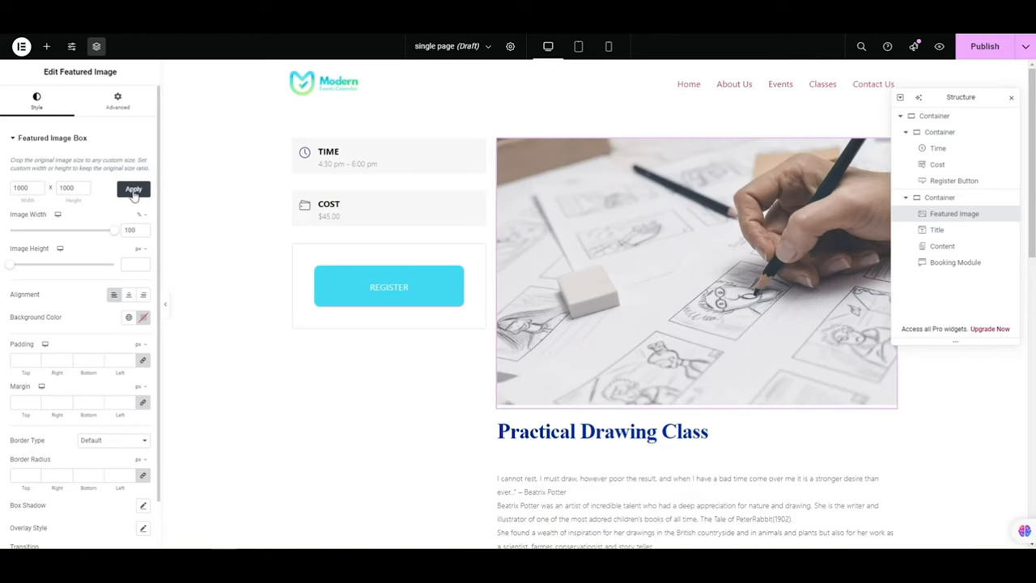
{"action": "scroll", "scroll_direction": "down", "scroll_amount": 3}
{"action": "type", "text": "10"}
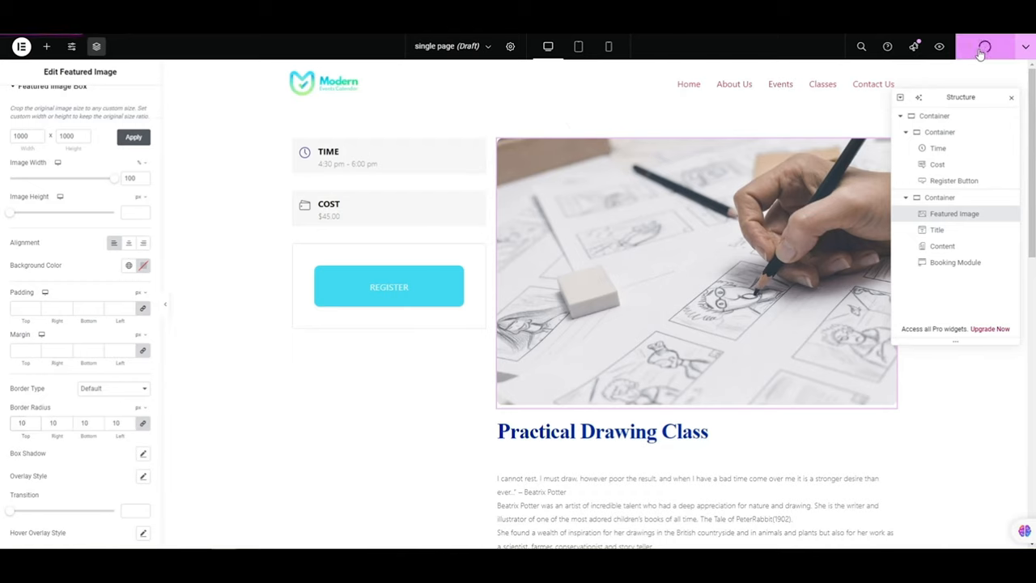
{"action": "left_click", "coordinate": [984, 46]}
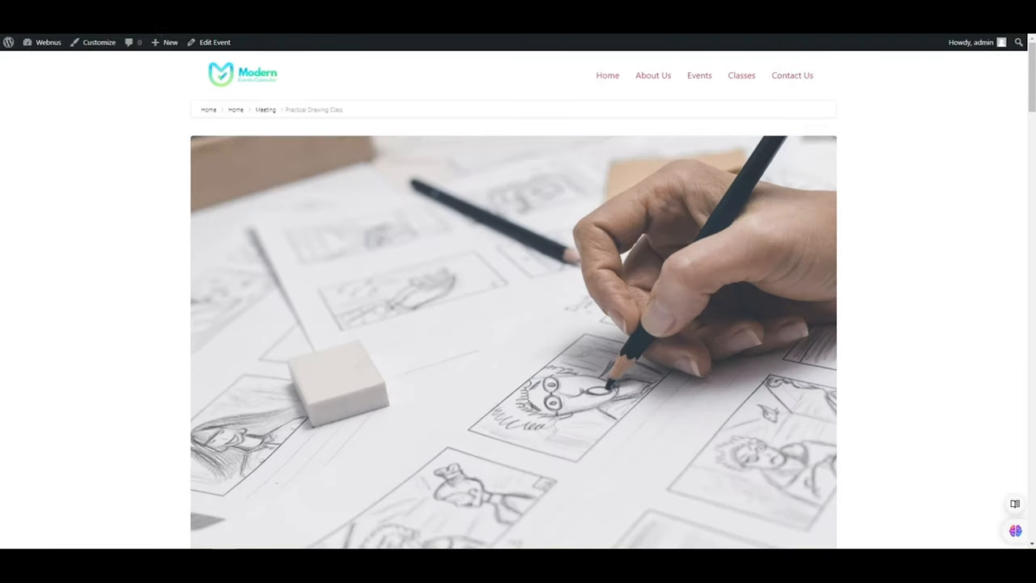
Step: Leave the live event page for the WordPress dashboard and go to M.E. Calendar Settings
{"action": "left_click", "coordinate": [48, 42]}
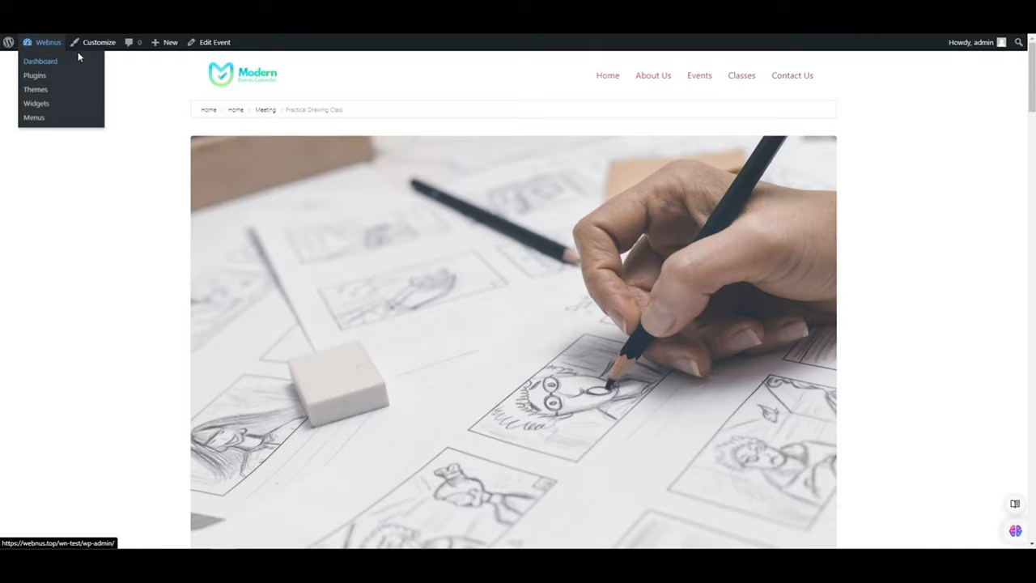
{"action": "left_click", "coordinate": [40, 61]}
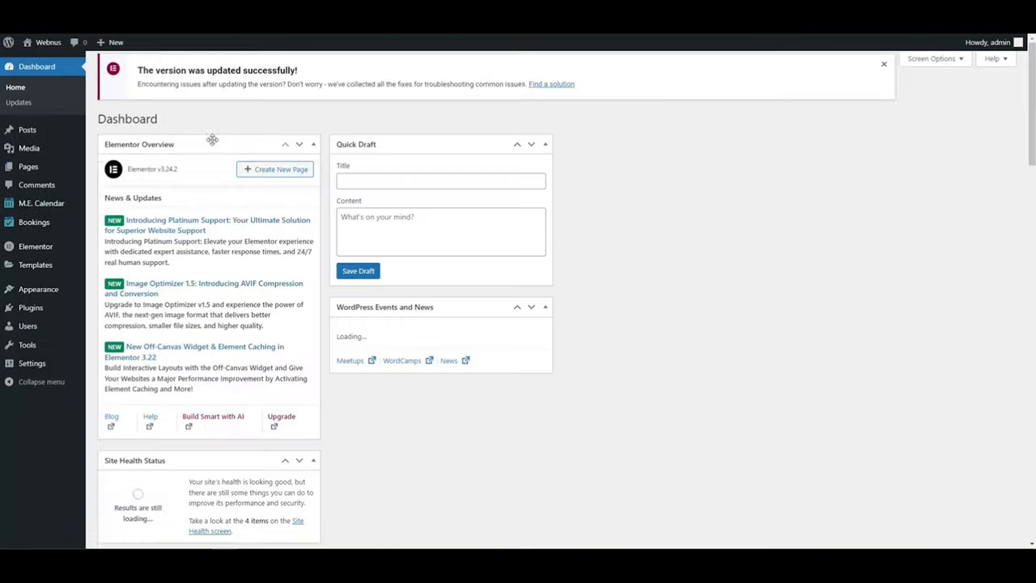
{"action": "mouse_move", "coordinate": [42, 204]}
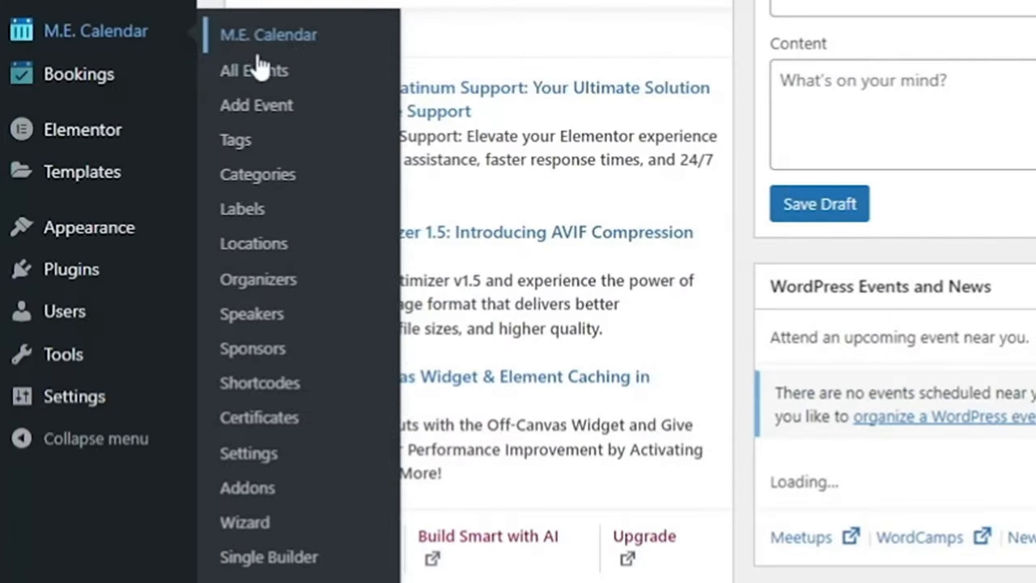
{"action": "left_click", "coordinate": [250, 453]}
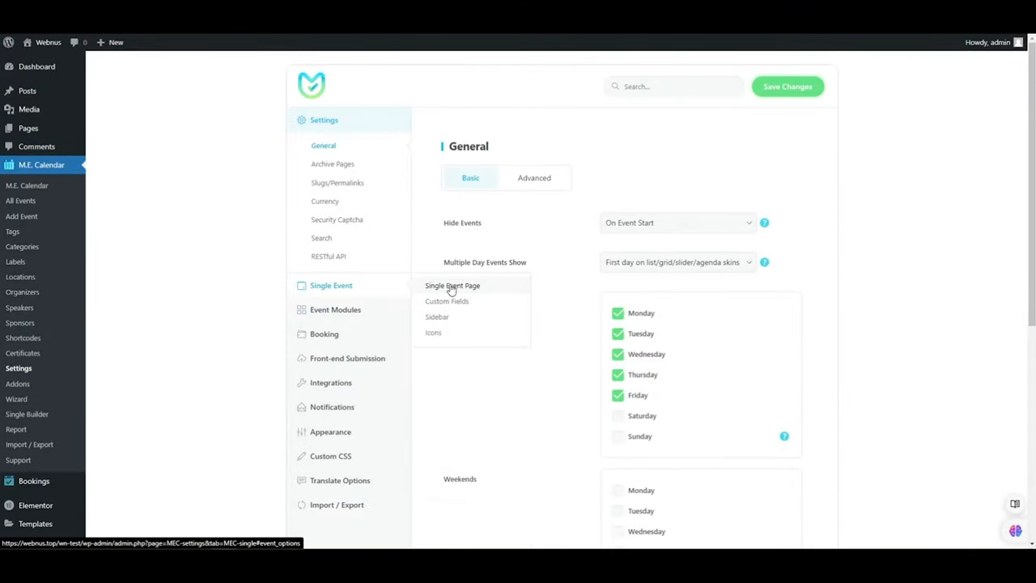
Step: In Single Event Page settings, set Single Event Style to Elementor Single Builder
{"action": "left_click", "coordinate": [454, 285]}
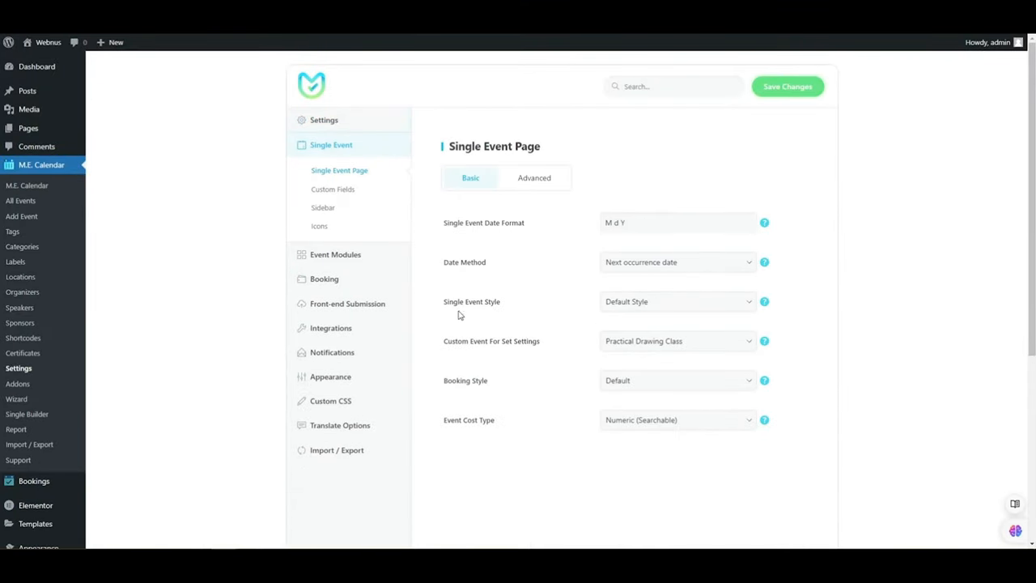
{"action": "left_click", "coordinate": [677, 301]}
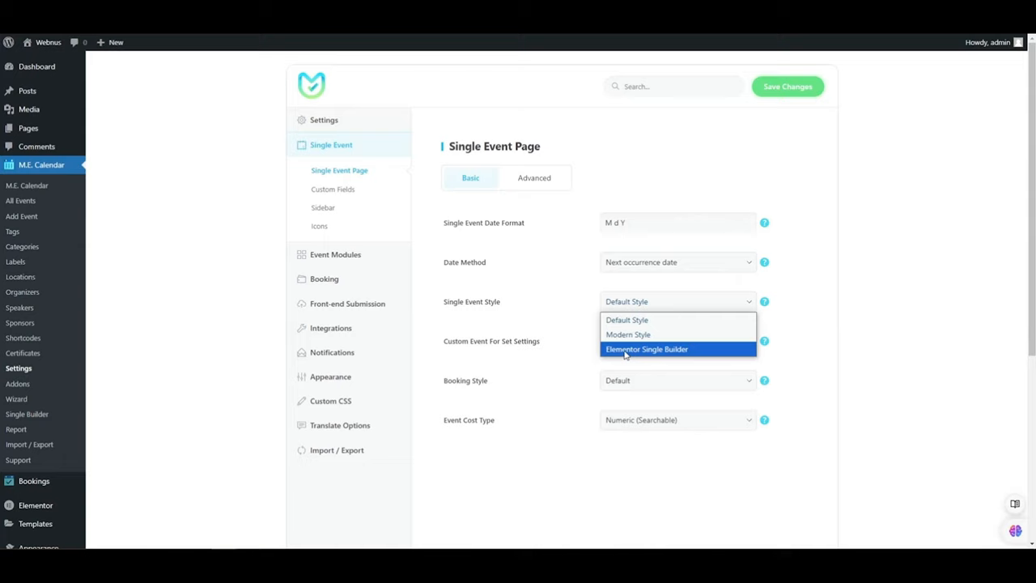
{"action": "left_click", "coordinate": [648, 349]}
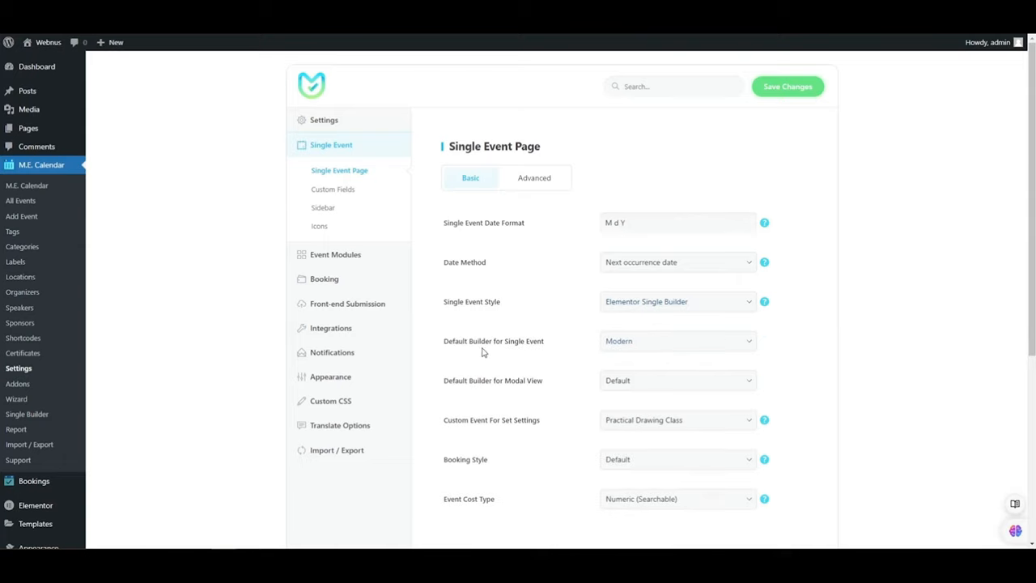
Step: Make 'single page' the default builder for single events and modal view, then save
{"action": "left_click", "coordinate": [677, 340]}
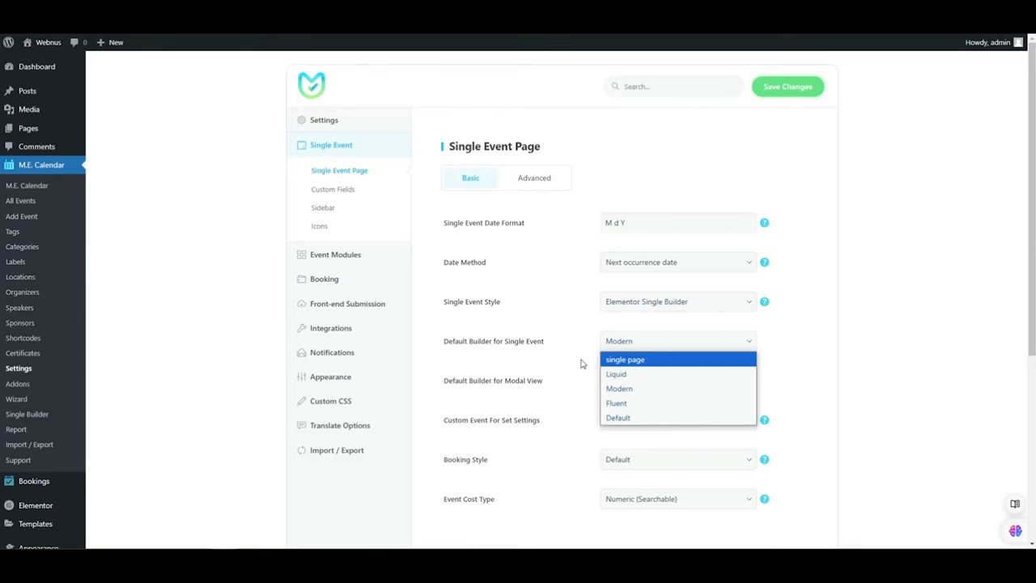
{"action": "left_click", "coordinate": [625, 359]}
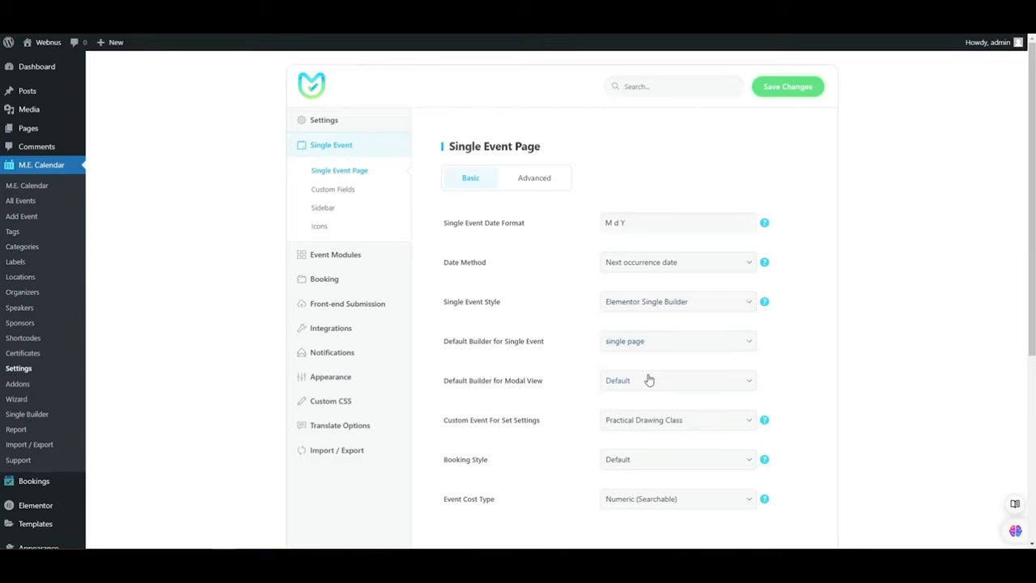
{"action": "mouse_move", "coordinate": [486, 351]}
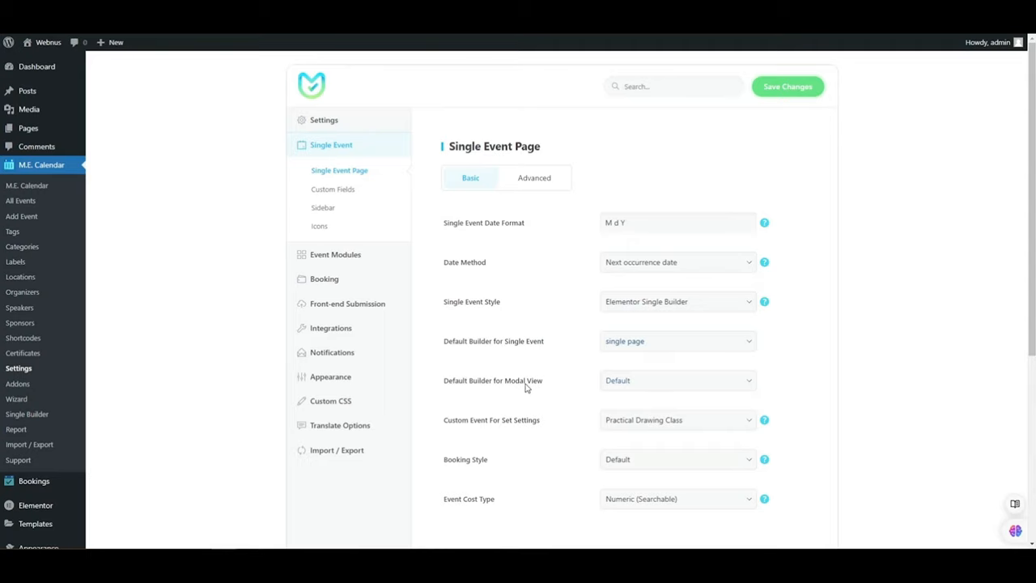
{"action": "left_click", "coordinate": [677, 380]}
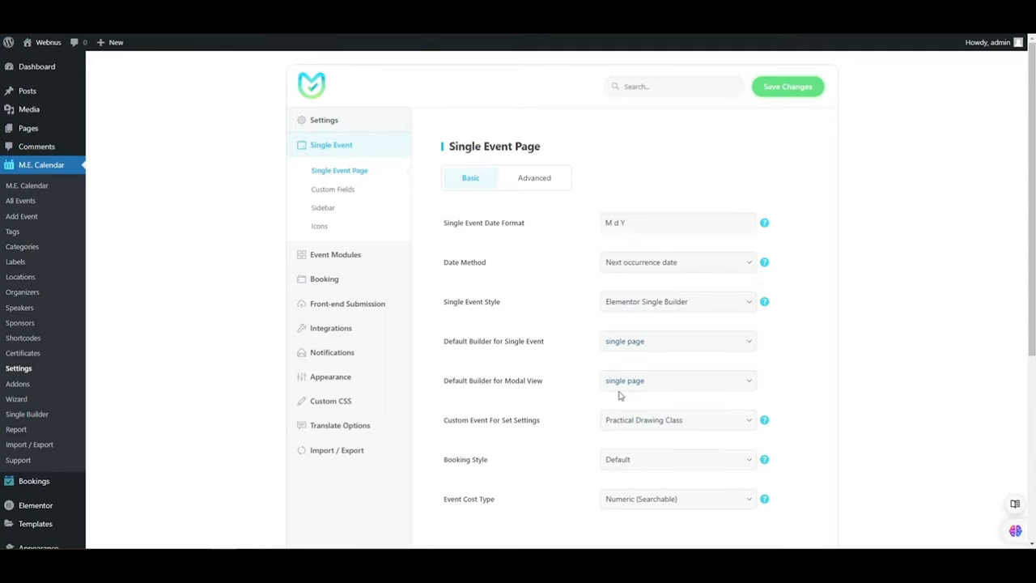
{"action": "mouse_move", "coordinate": [630, 390]}
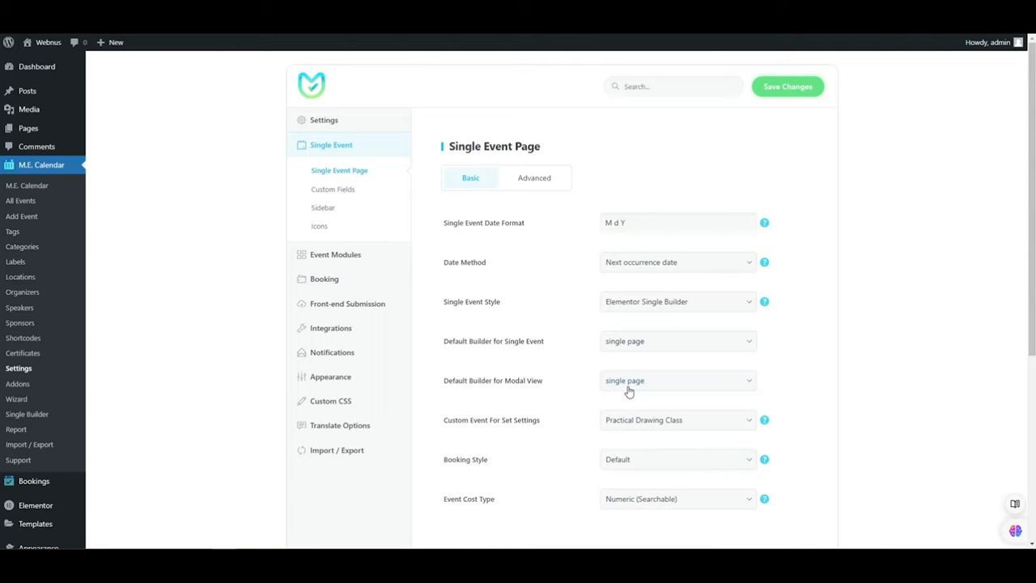
{"action": "left_click", "coordinate": [787, 86]}
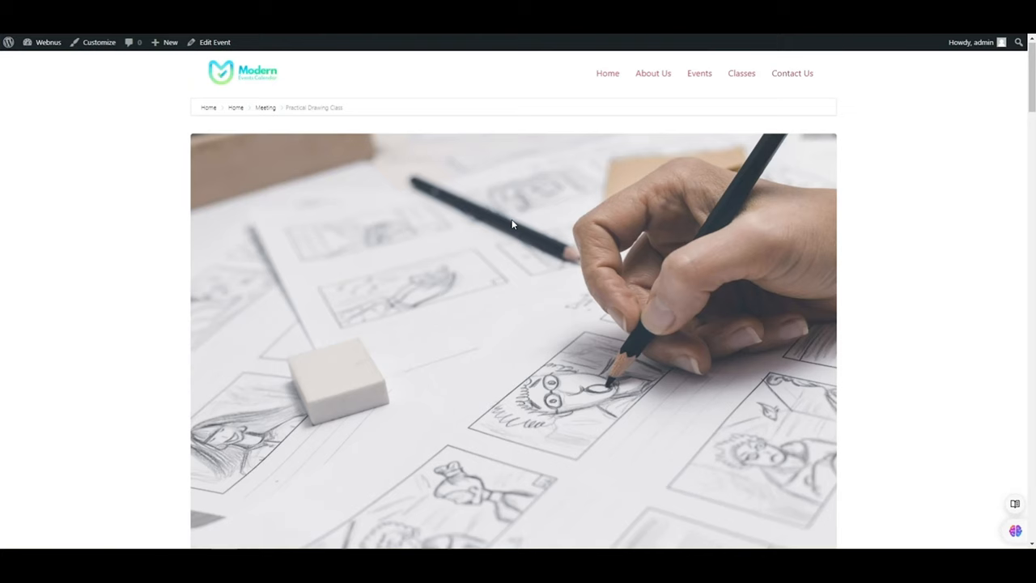
Step: On the live event page, reach the booking module and try Next with no tickets selected
{"action": "scroll", "scroll_direction": "down", "scroll_amount": 3}
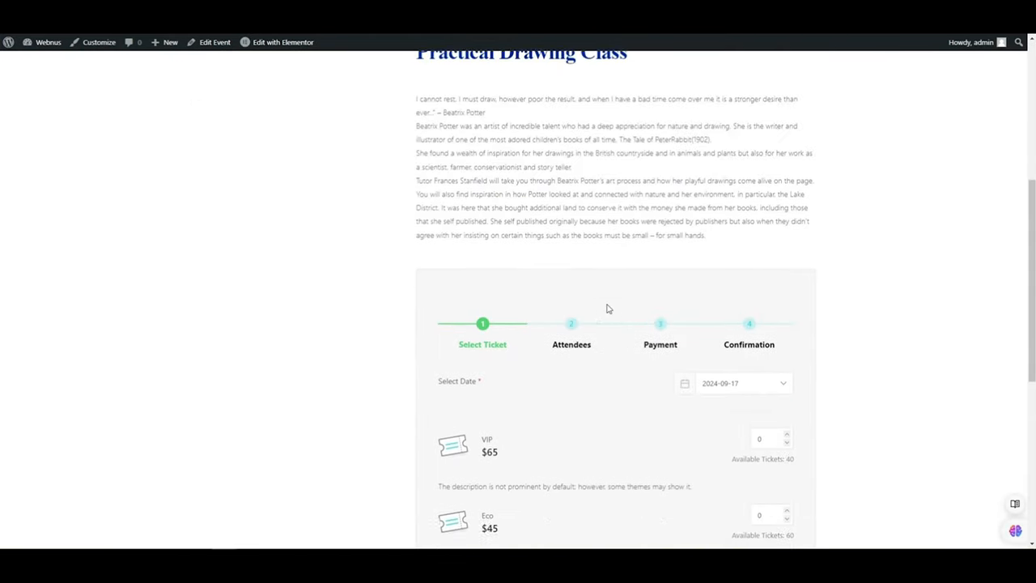
{"action": "scroll", "scroll_direction": "down", "scroll_amount": 3}
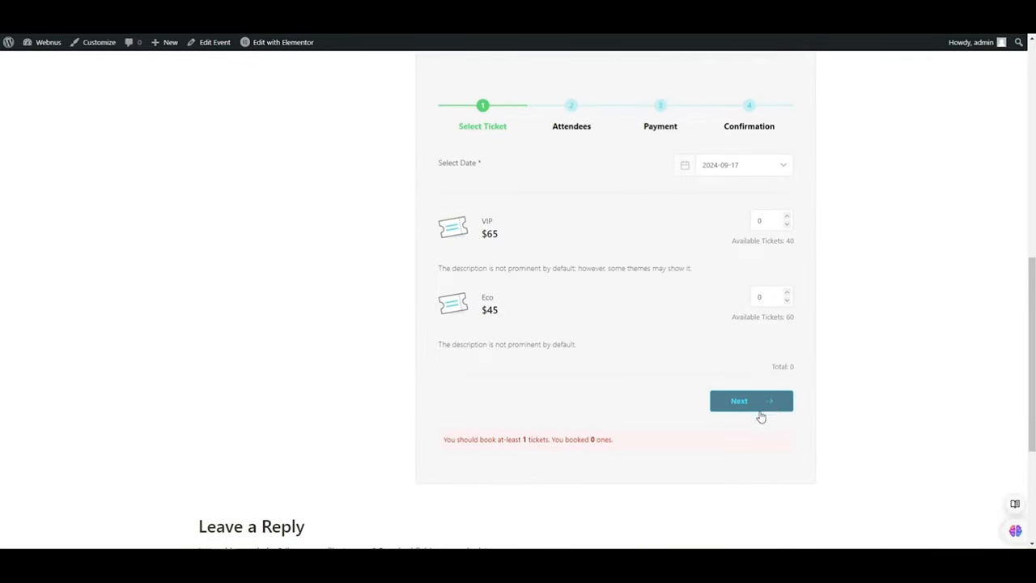
{"action": "left_click", "coordinate": [752, 402]}
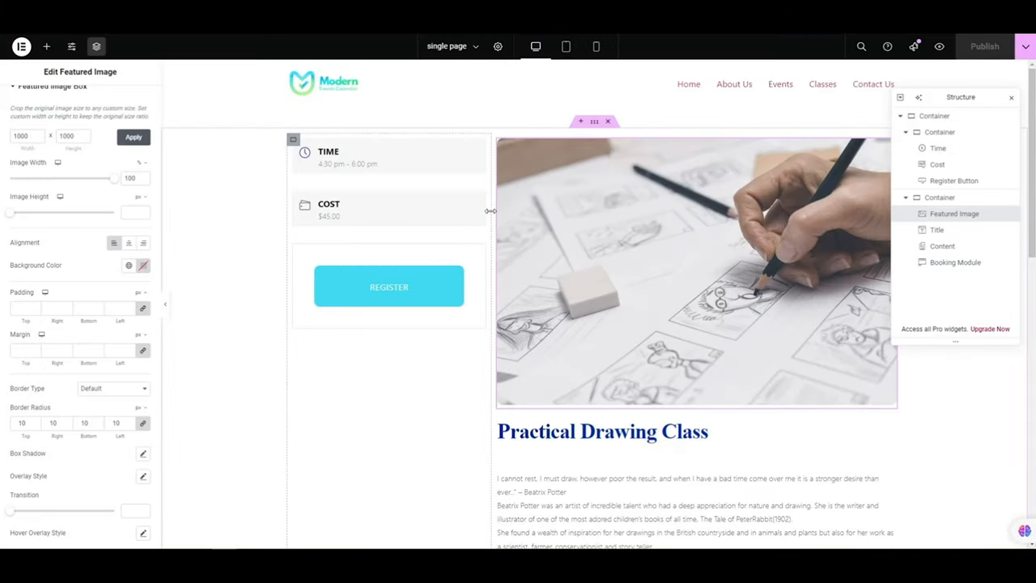
Step: Widen the left column and add the MEC Category widget below the Register button
{"action": "left_click_drag", "start_coordinate": [490, 210], "coordinate": [554, 210]}
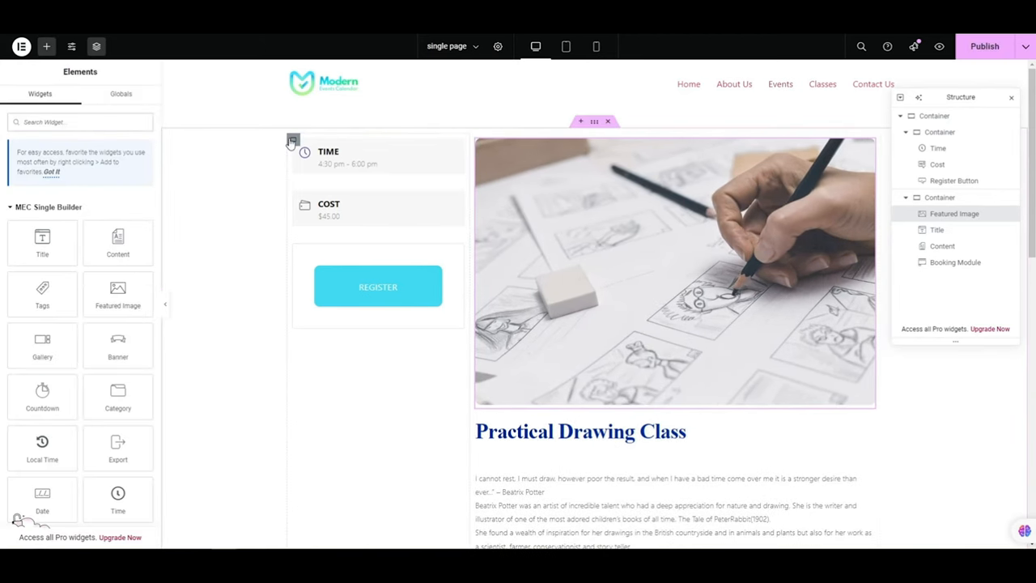
{"action": "left_click", "coordinate": [293, 139]}
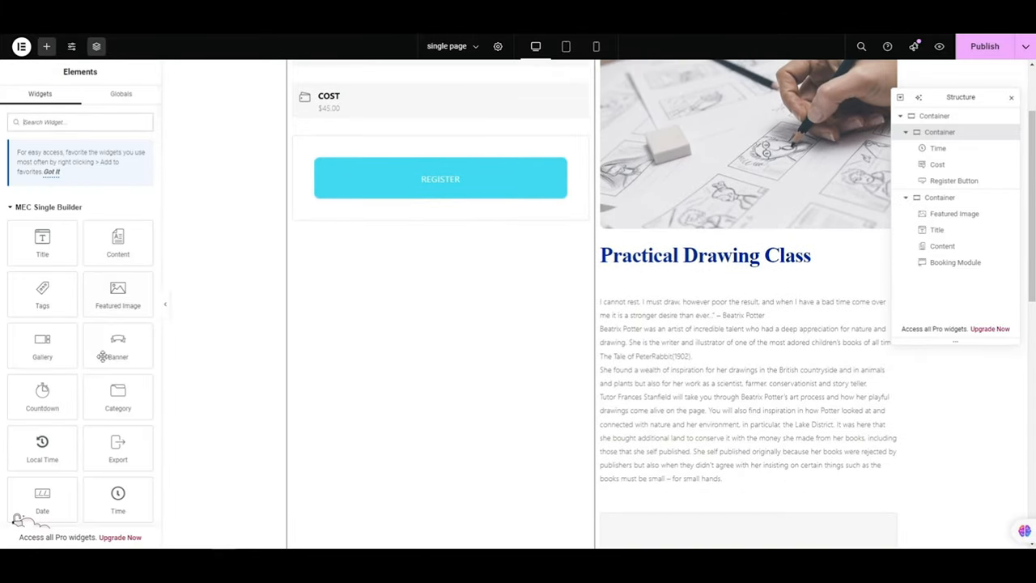
{"action": "scroll", "scroll_direction": "down", "scroll_amount": 3}
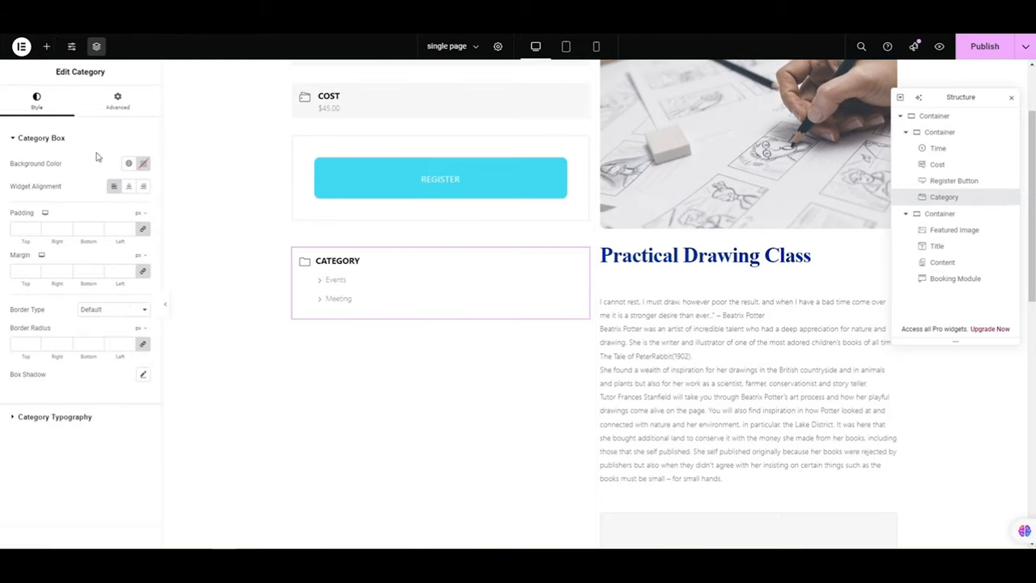
{"action": "left_click", "coordinate": [46, 46]}
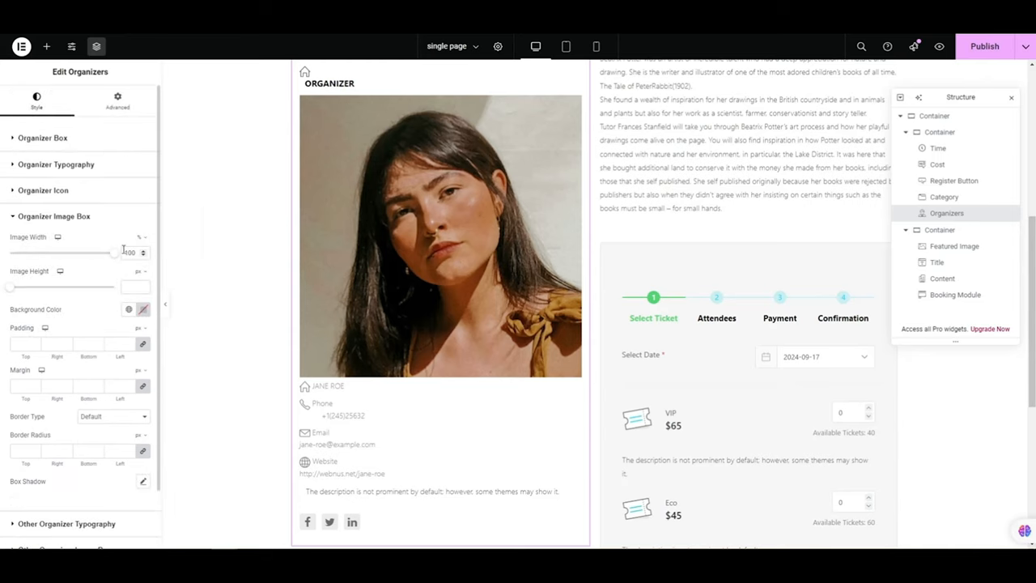
Step: Reduce the Organizers widget's image width so the organizer photo is smaller
{"action": "left_click_drag", "start_coordinate": [105, 252], "coordinate": [49, 253]}
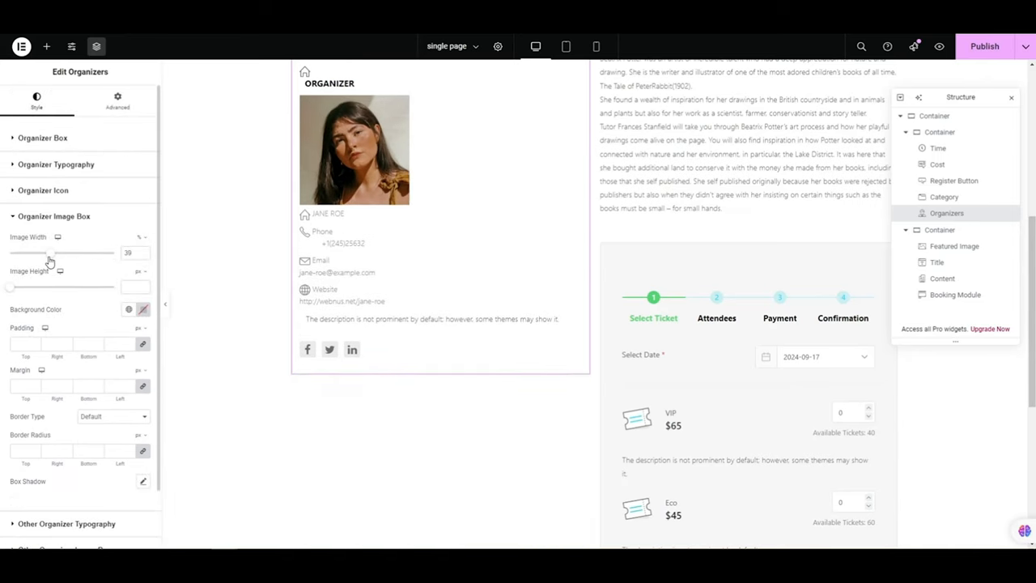
{"action": "left_click_drag", "start_coordinate": [62, 253], "coordinate": [47, 252]}
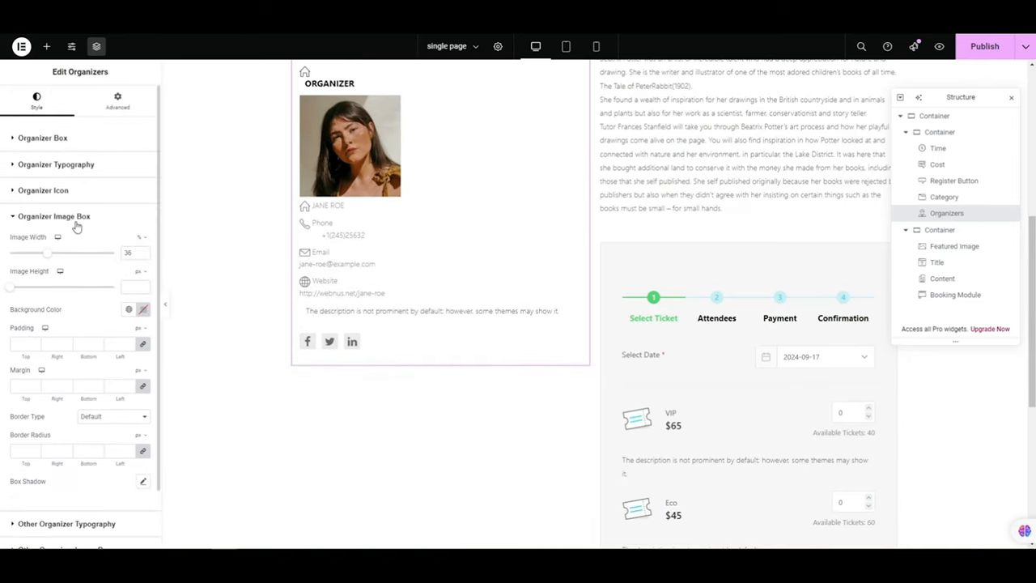
Step: Set the organizer icon colour to red under Organizer Icon and return to the widget library
{"action": "left_click", "coordinate": [42, 192]}
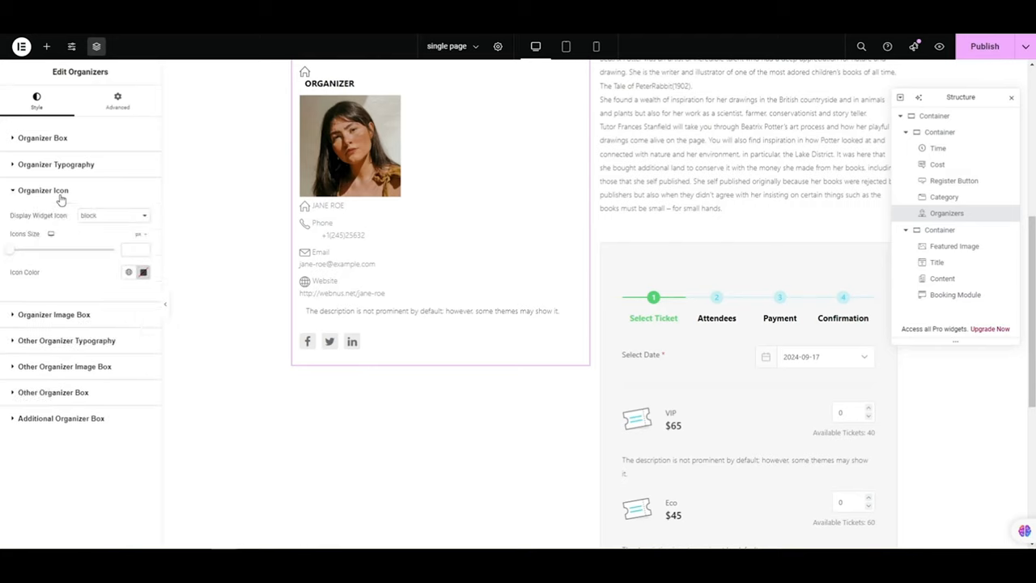
{"action": "left_click", "coordinate": [143, 272]}
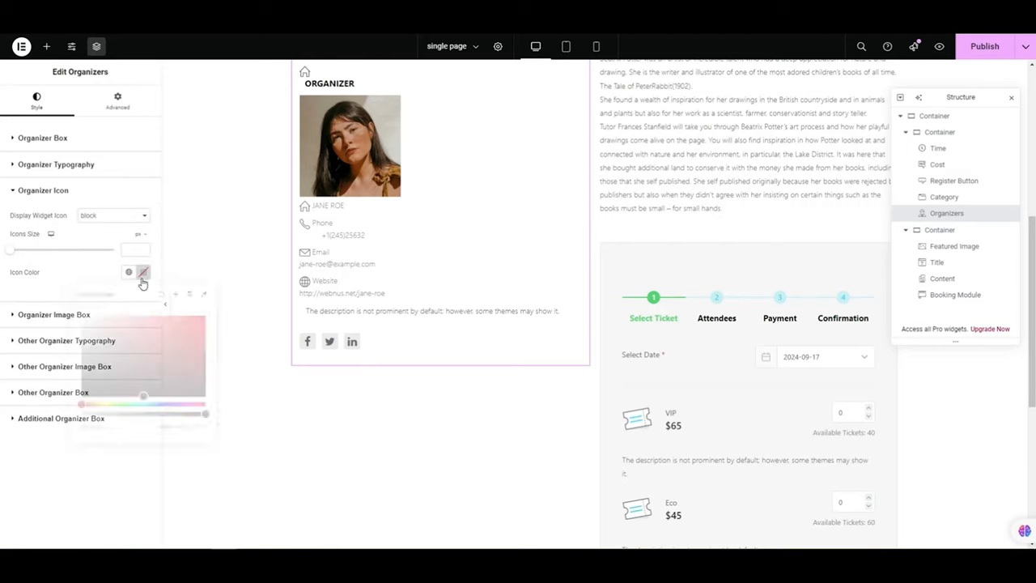
{"action": "left_click", "coordinate": [142, 272]}
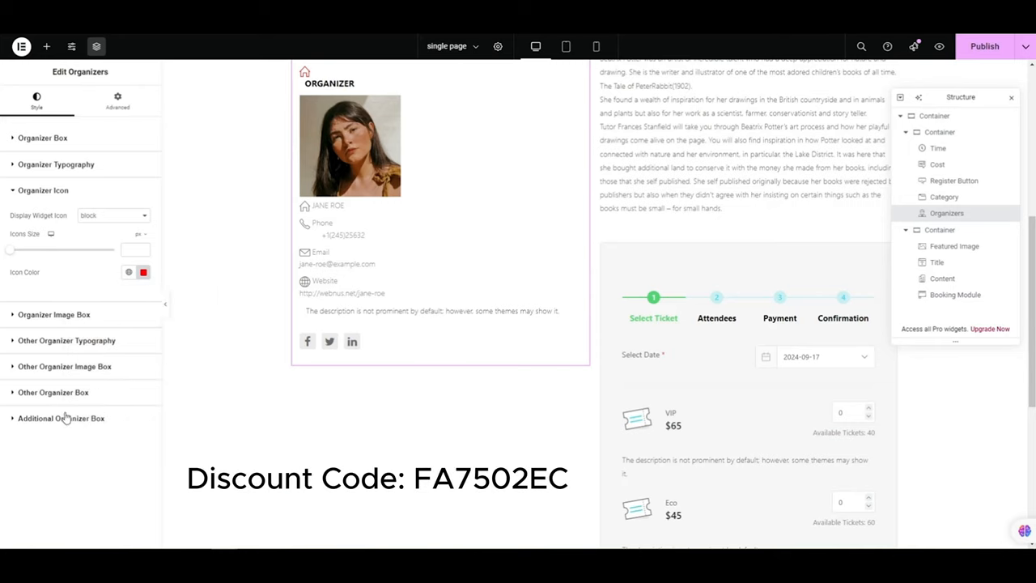
{"action": "left_click", "coordinate": [65, 269]}
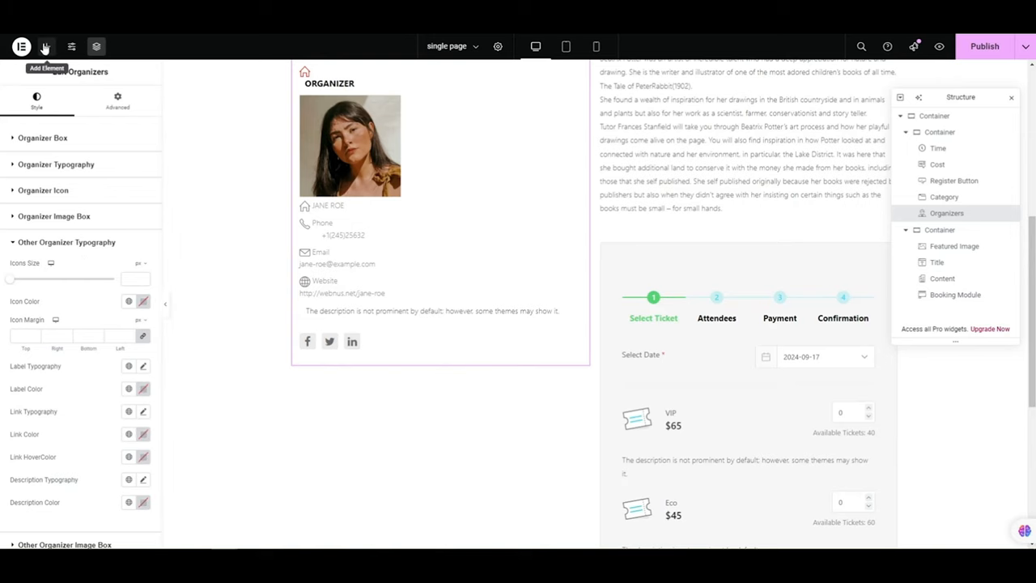
{"action": "left_click", "coordinate": [45, 46]}
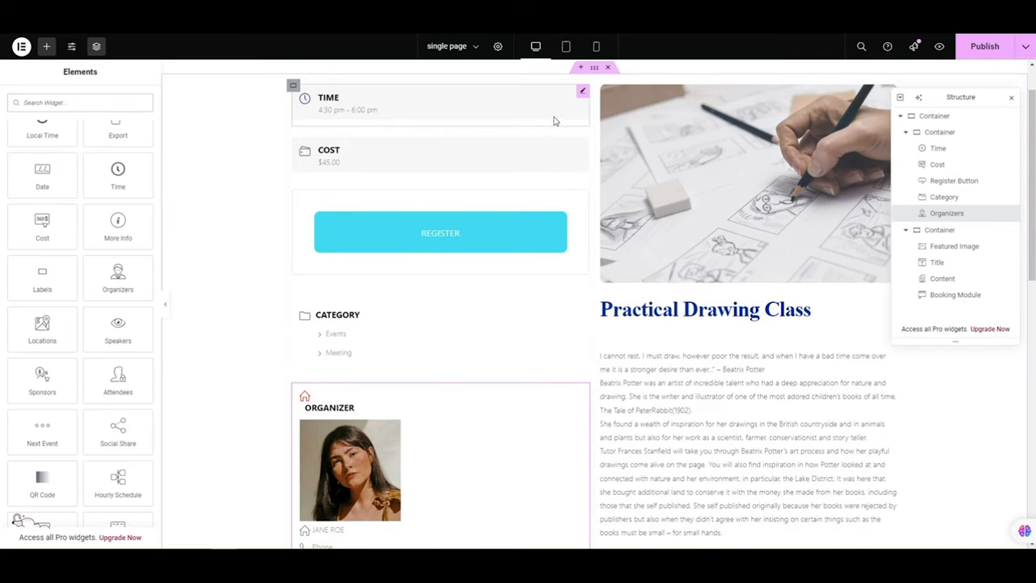
Step: Preview the template at tablet and mobile widths and check the main container's layout settings
{"action": "left_click", "coordinate": [566, 45]}
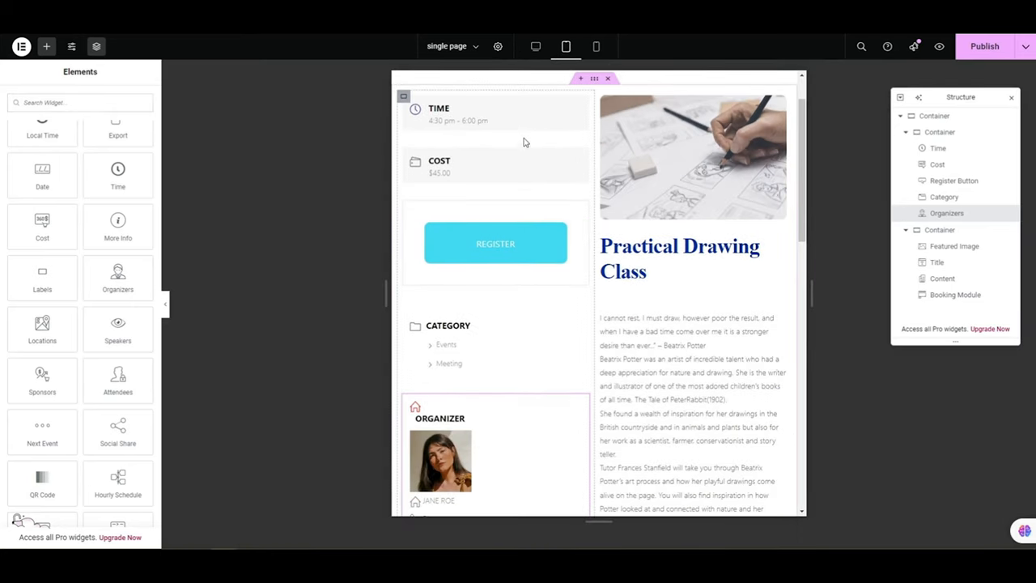
{"action": "left_click", "coordinate": [596, 46]}
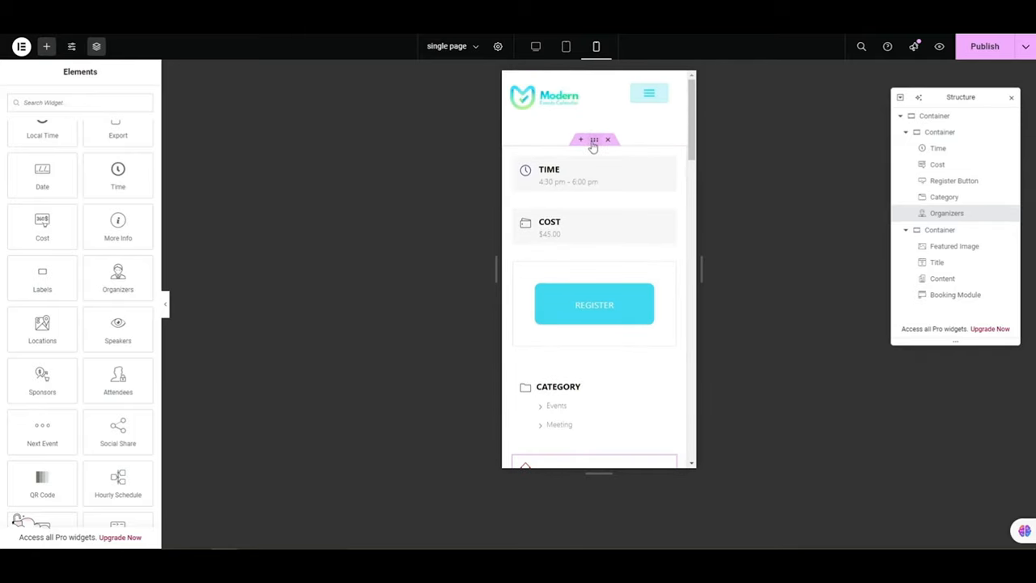
{"action": "left_click", "coordinate": [595, 139]}
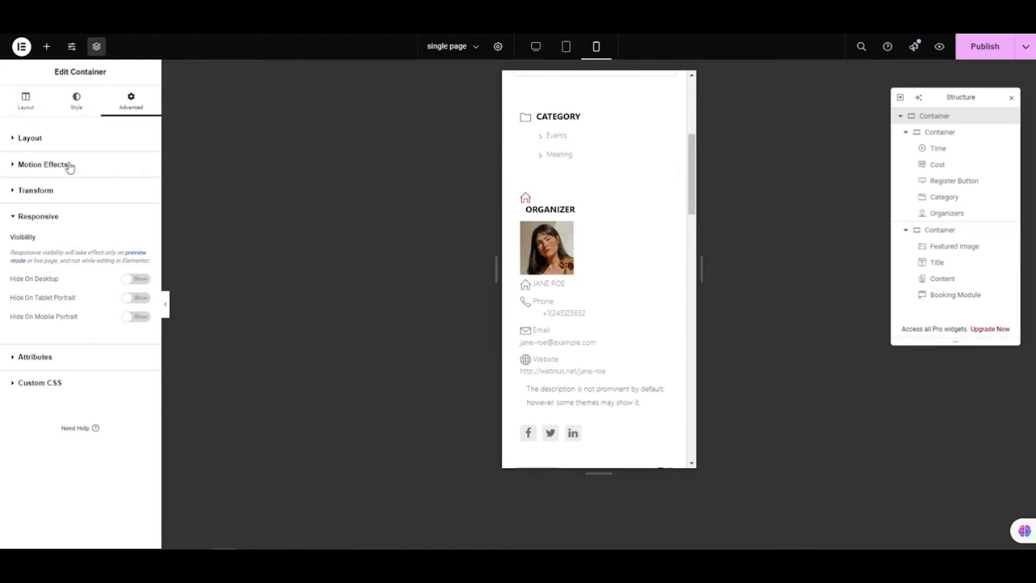
{"action": "left_click", "coordinate": [26, 100]}
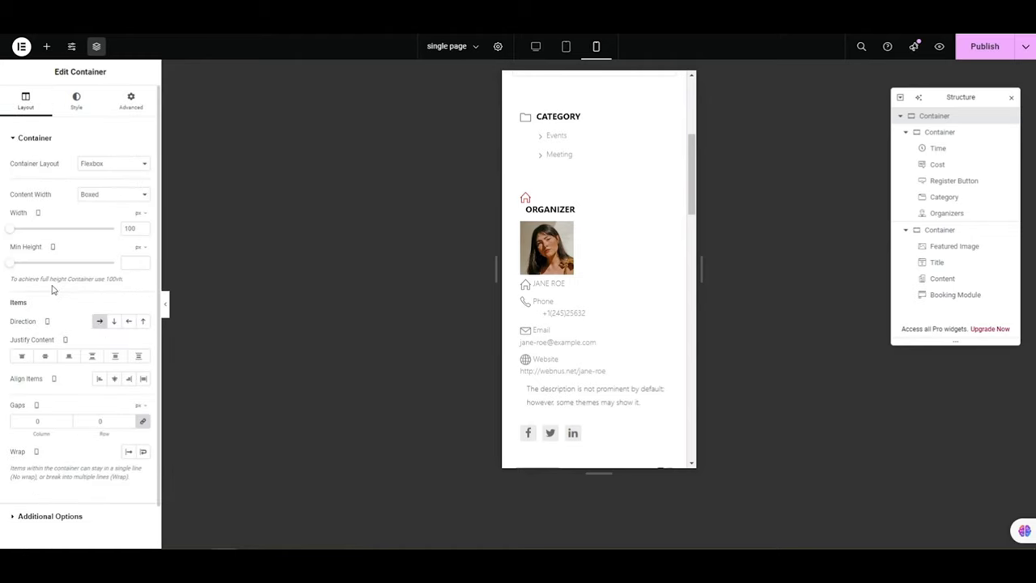
{"action": "mouse_move", "coordinate": [113, 321]}
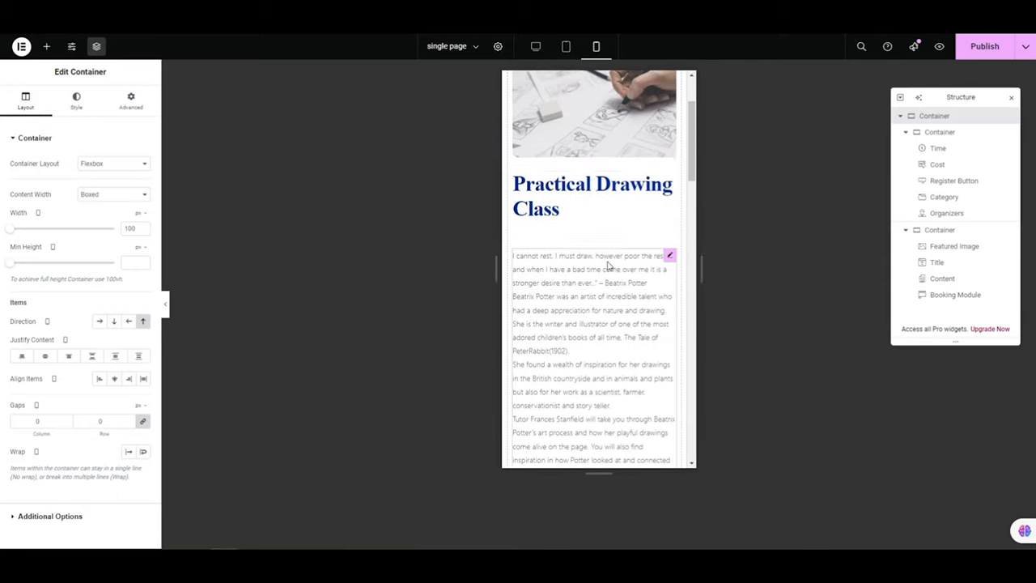
Step: Switch the responsive preview back through tablet width
{"action": "left_click", "coordinate": [566, 45]}
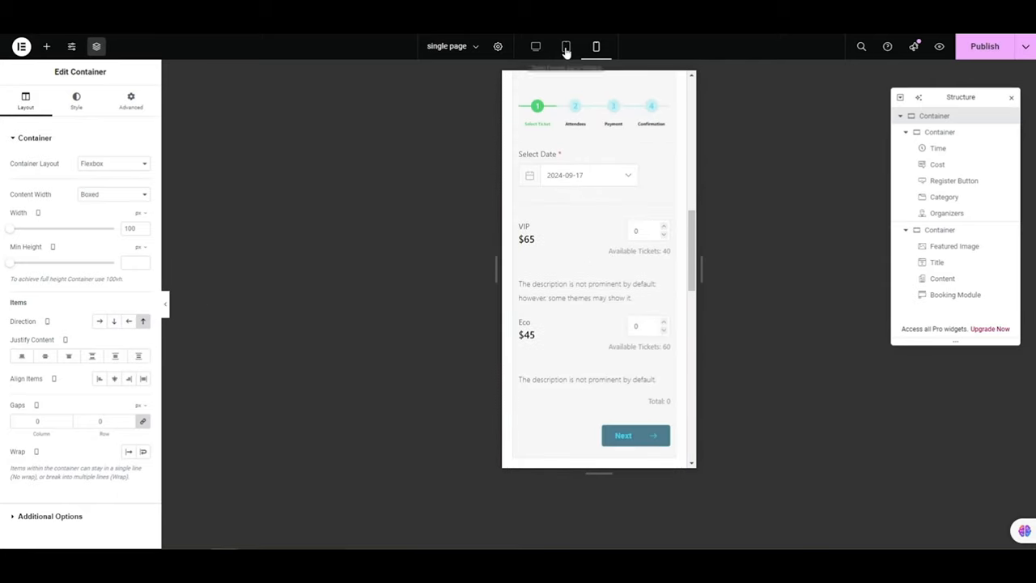
{"action": "left_click", "coordinate": [566, 46]}
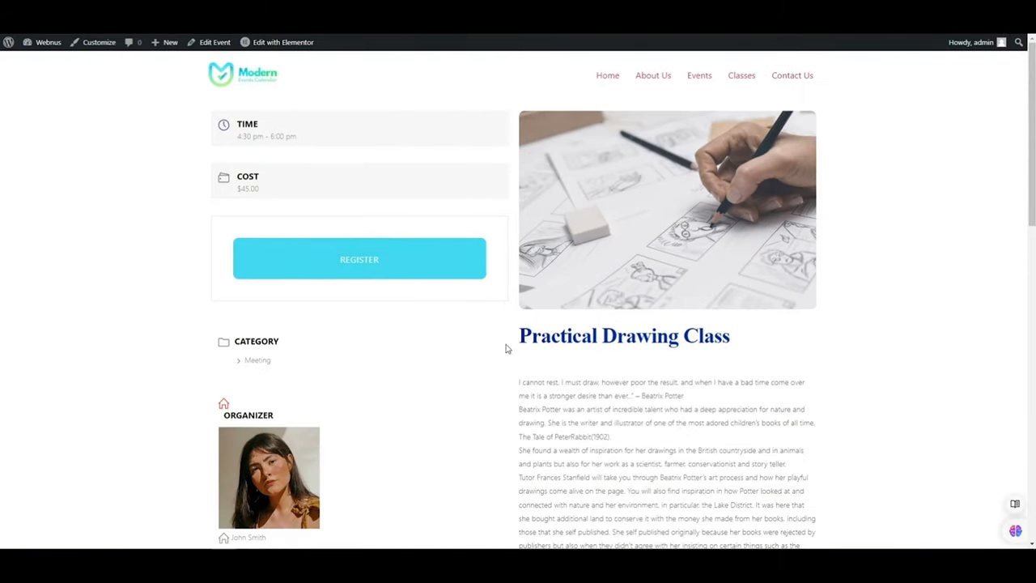
Step: Scroll through the live Practical Drawing Class page to review the new single event layout
{"action": "scroll", "scroll_direction": "down", "scroll_amount": 3}
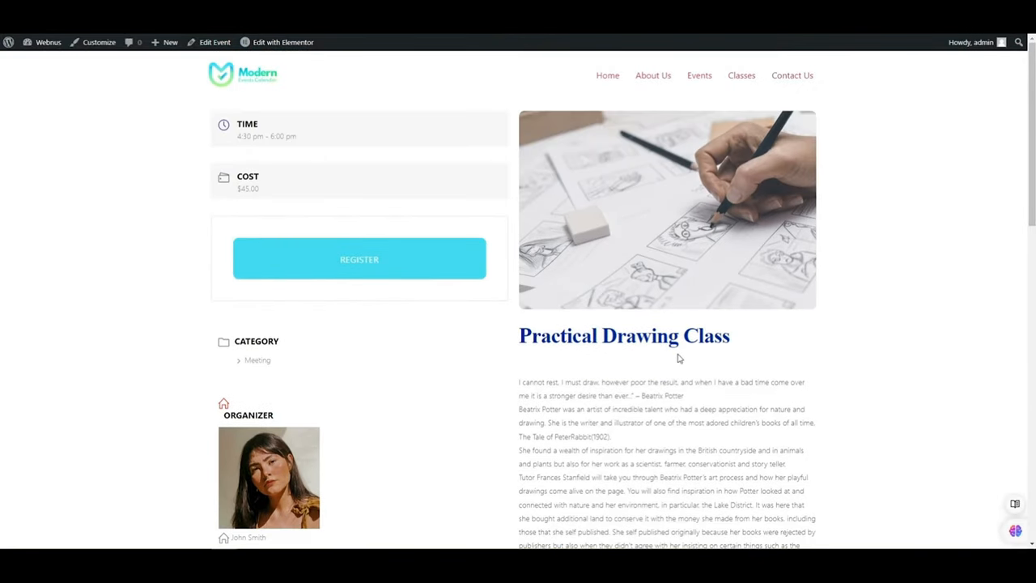
{"action": "mouse_move", "coordinate": [636, 428]}
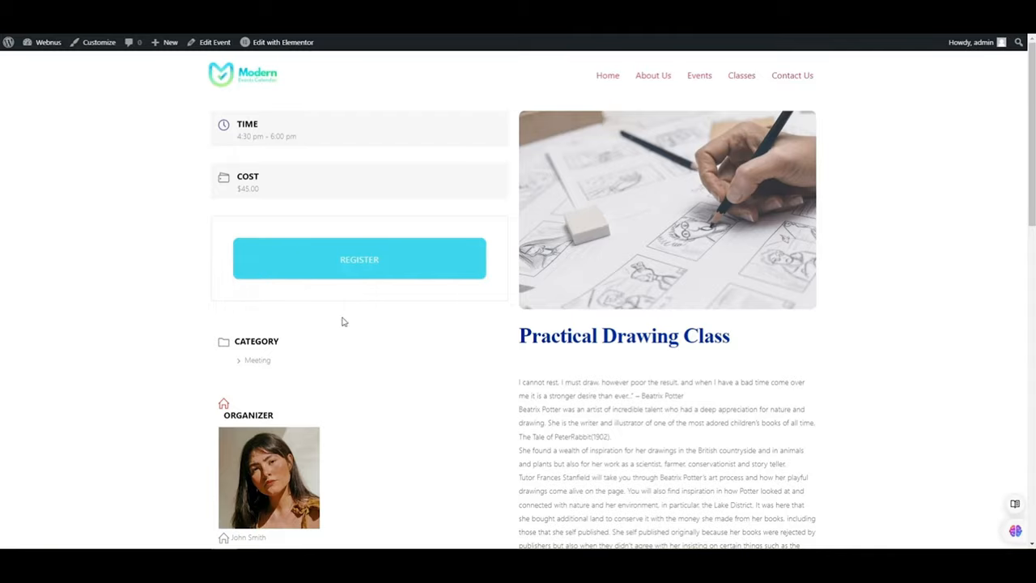
{"action": "left_click", "coordinate": [360, 259]}
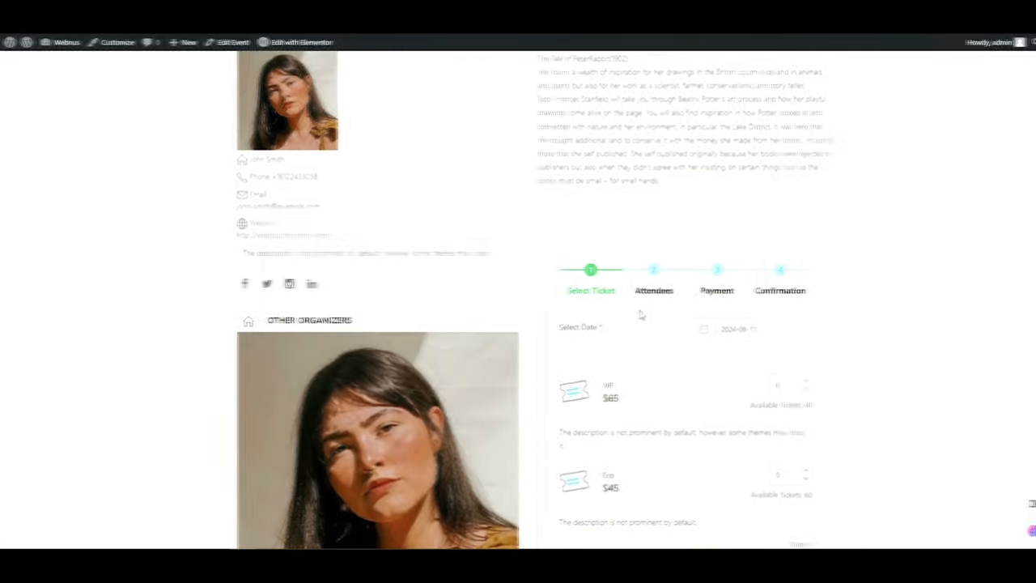